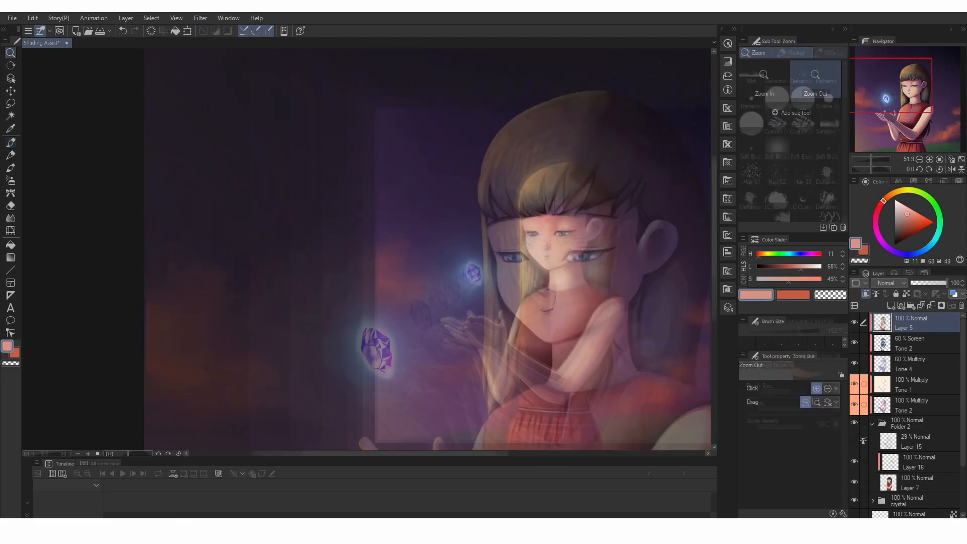
- Switch to the Simple Shapes document tab showing the red sphere, green cube and blue cone
left_click(754, 53)
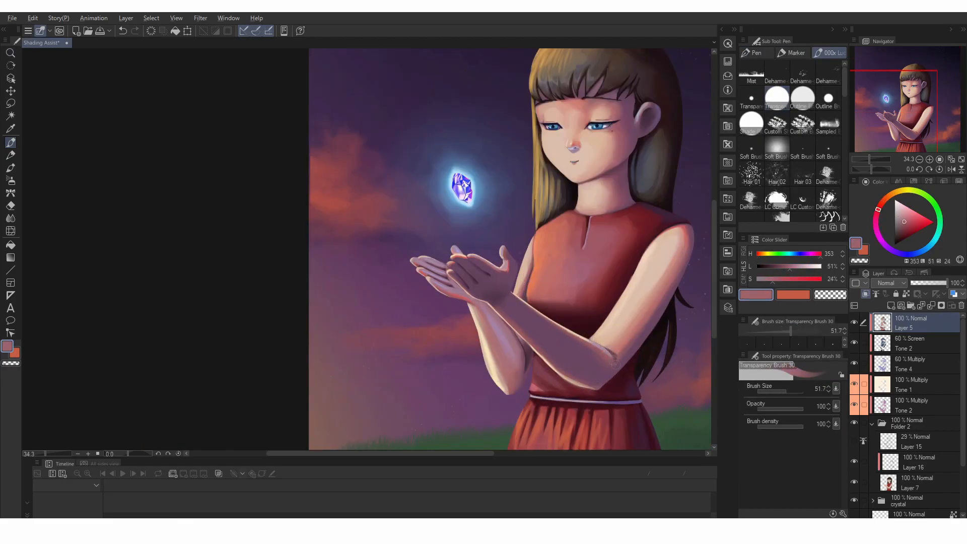
left_click(93, 42)
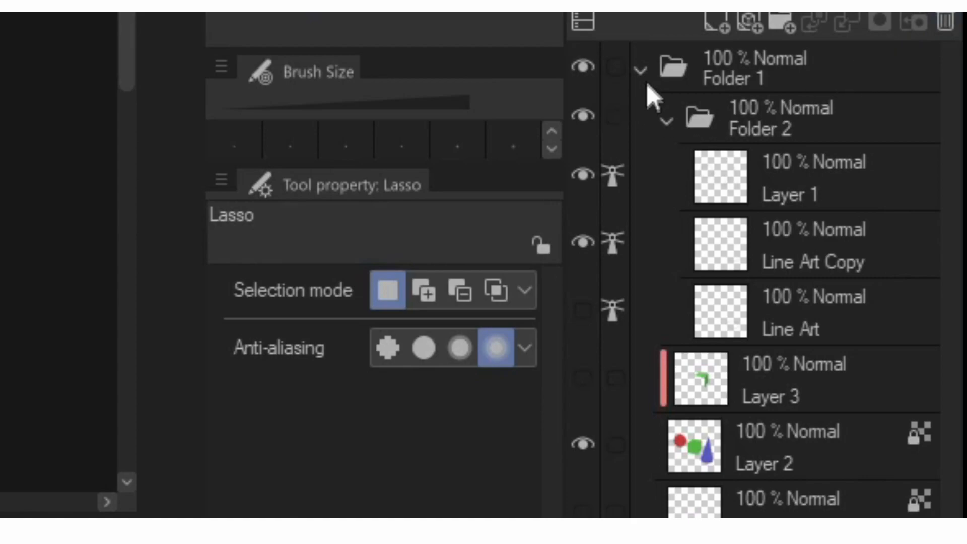
left_click(643, 68)
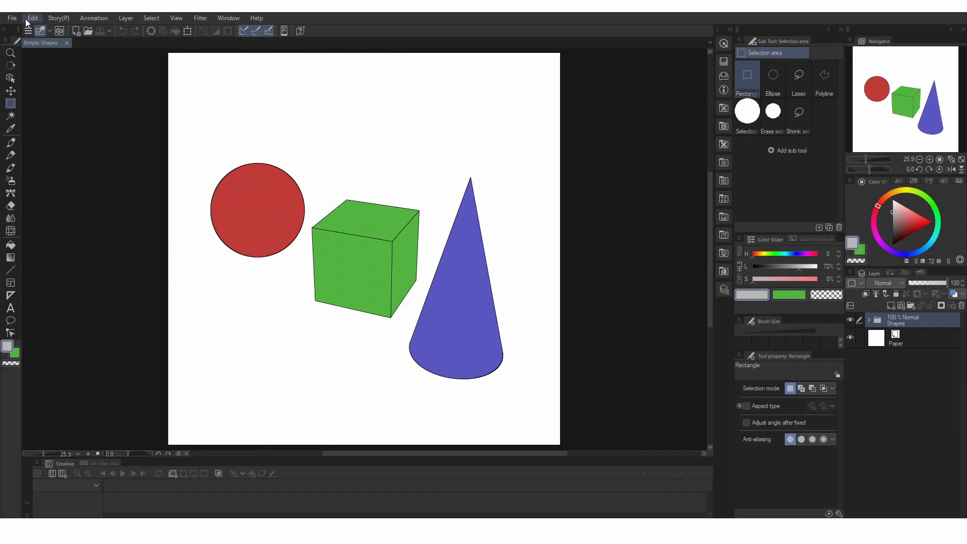
- Select the Shapes folder and launch Edit > Shading Assist with preview on
left_click(32, 17)
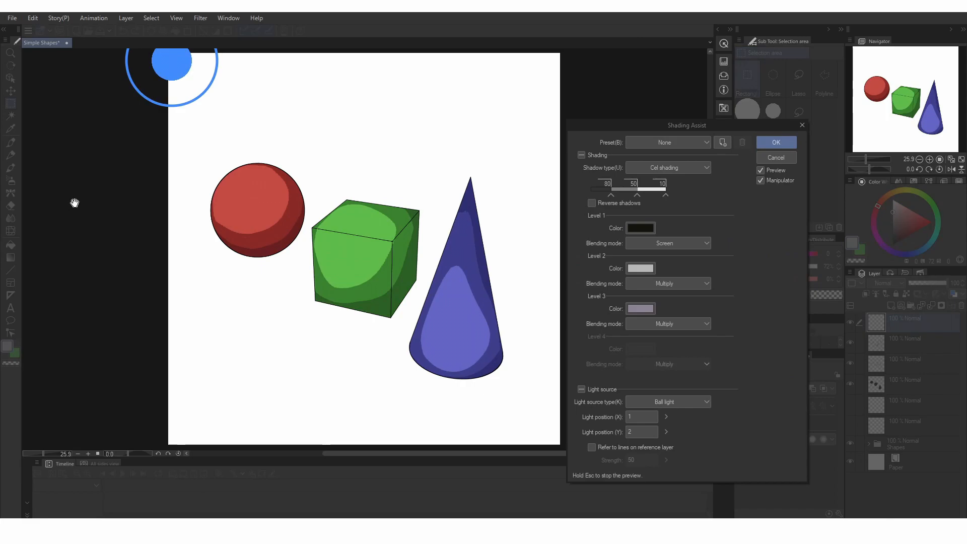
mouse_move(77, 198)
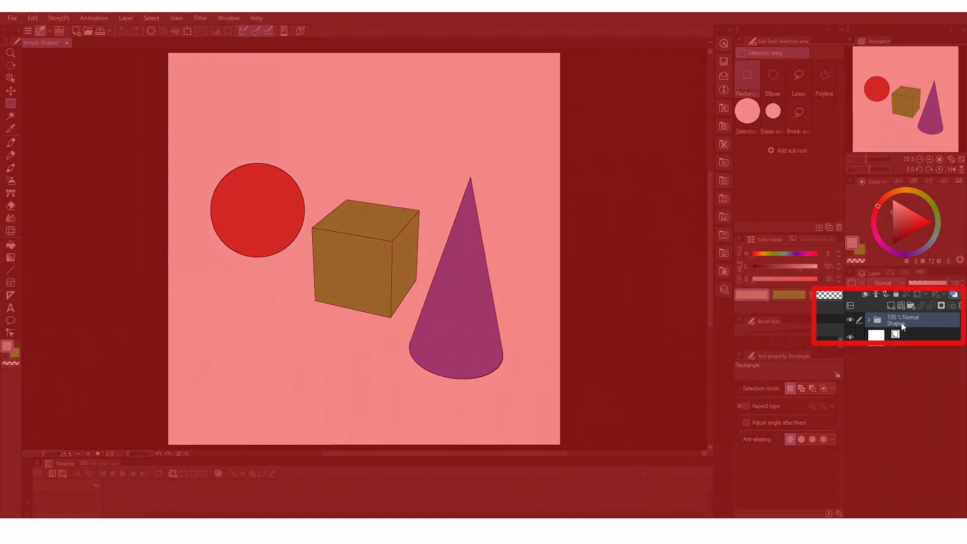
key("alt")
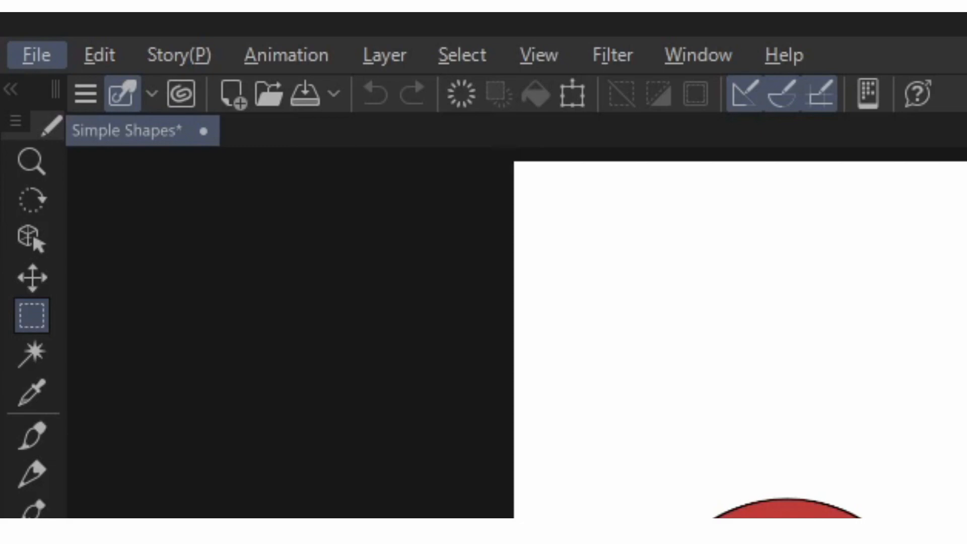
left_click(31, 17)
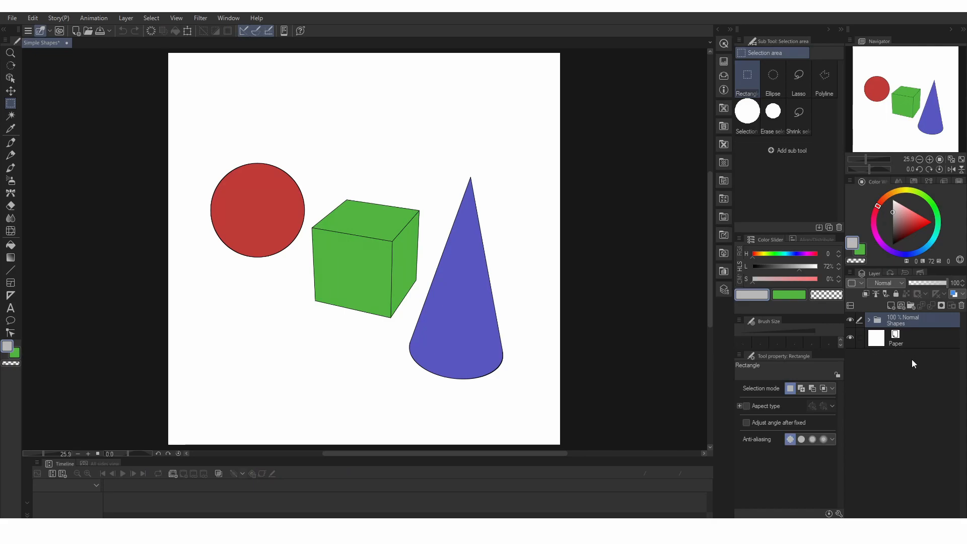
key("alt")
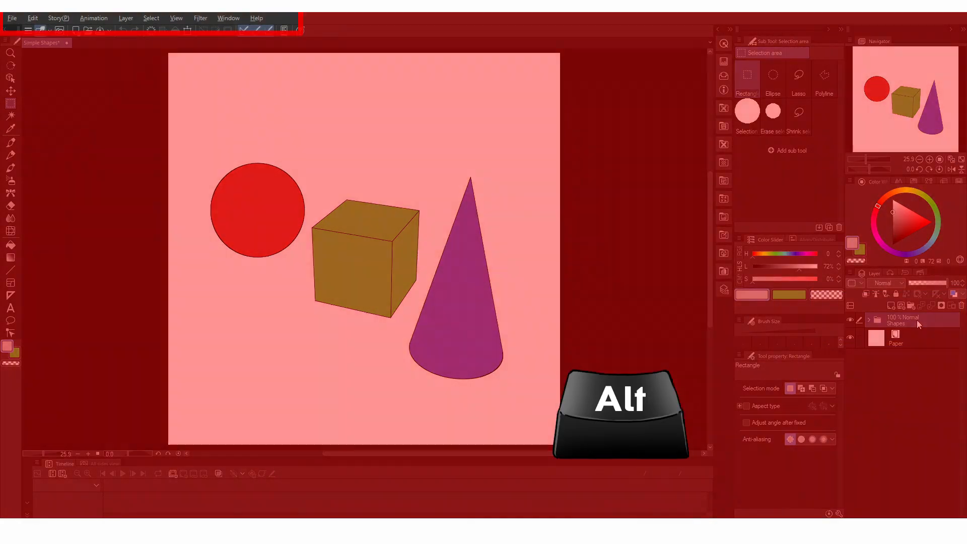
key("f")
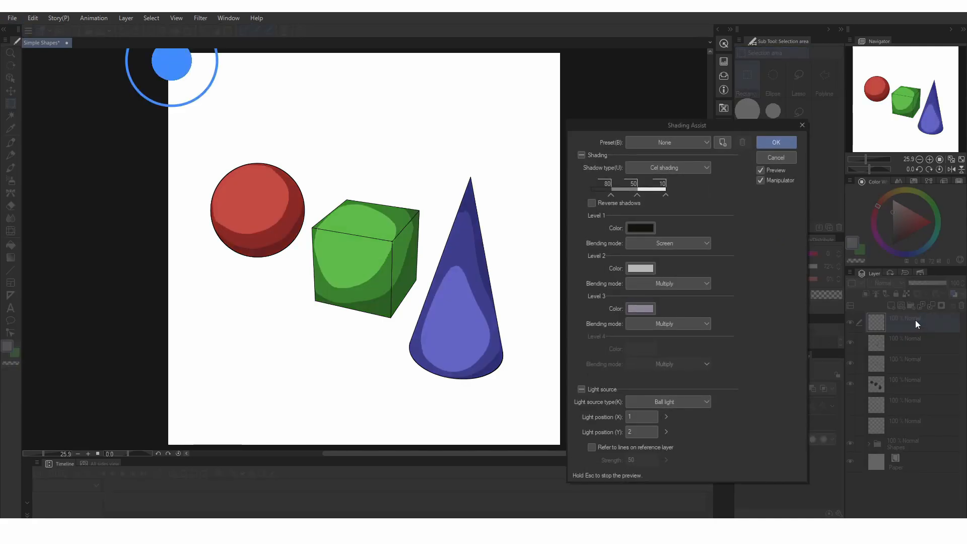
left_click(776, 157)
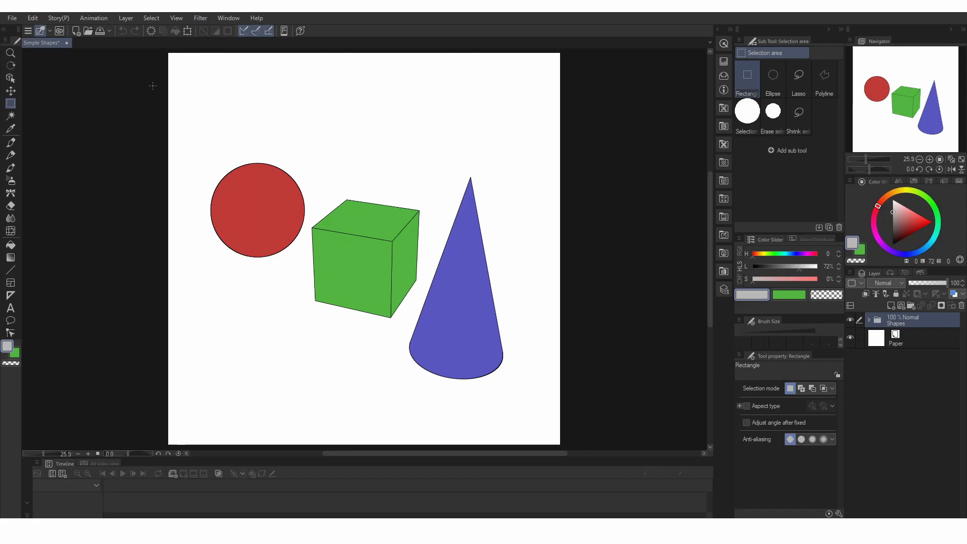
mouse_move(94, 64)
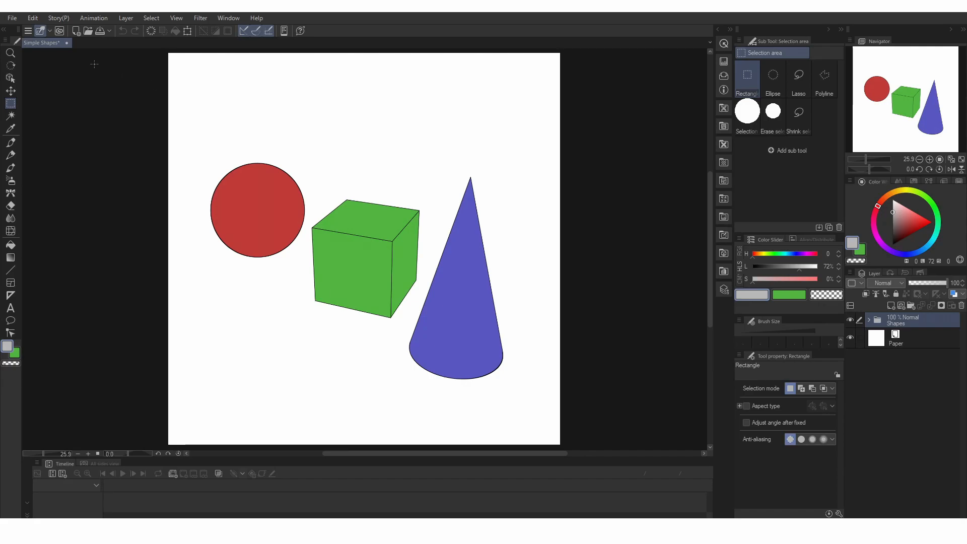
left_click(11, 17)
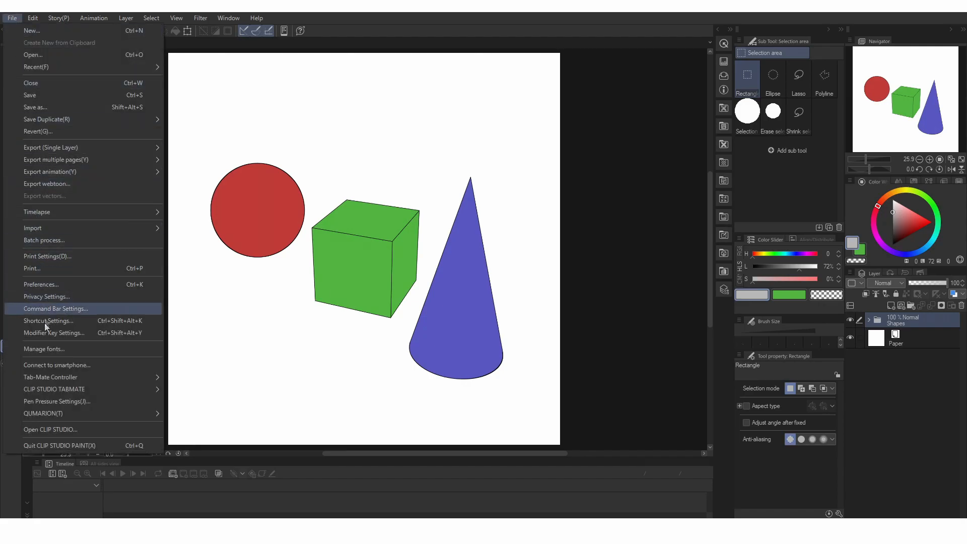
left_click(49, 320)
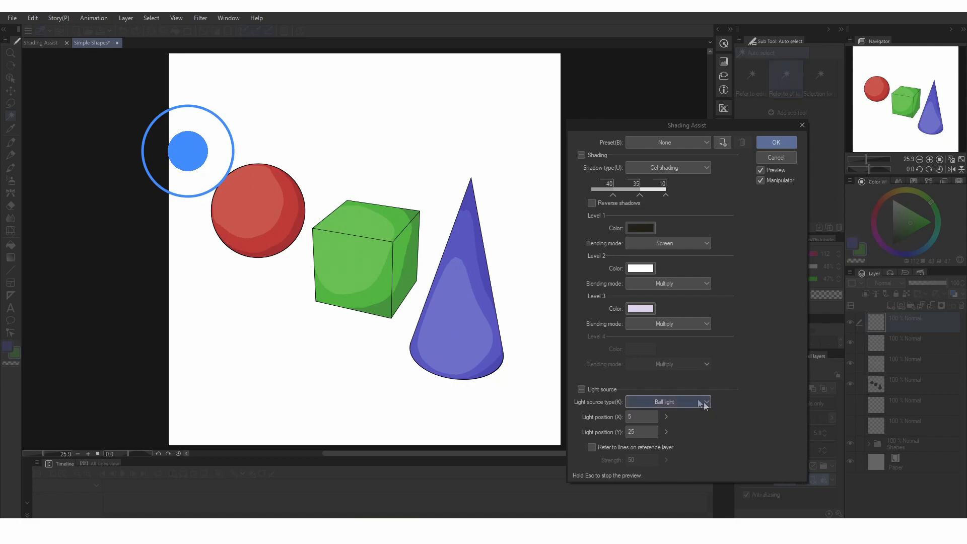
mouse_move(671, 407)
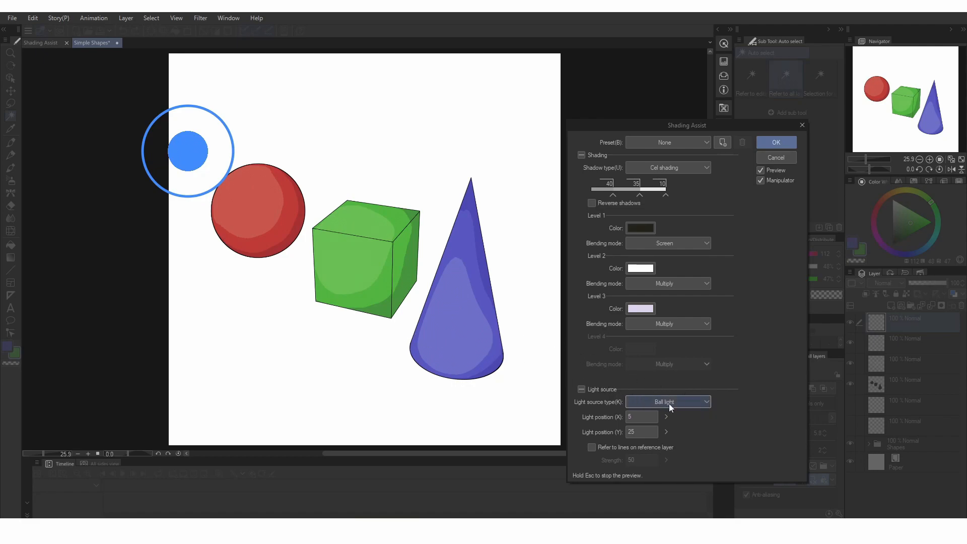
- Set the Shading Assist light to Directional light, rotated to angle 35 from the upper left
left_click(668, 402)
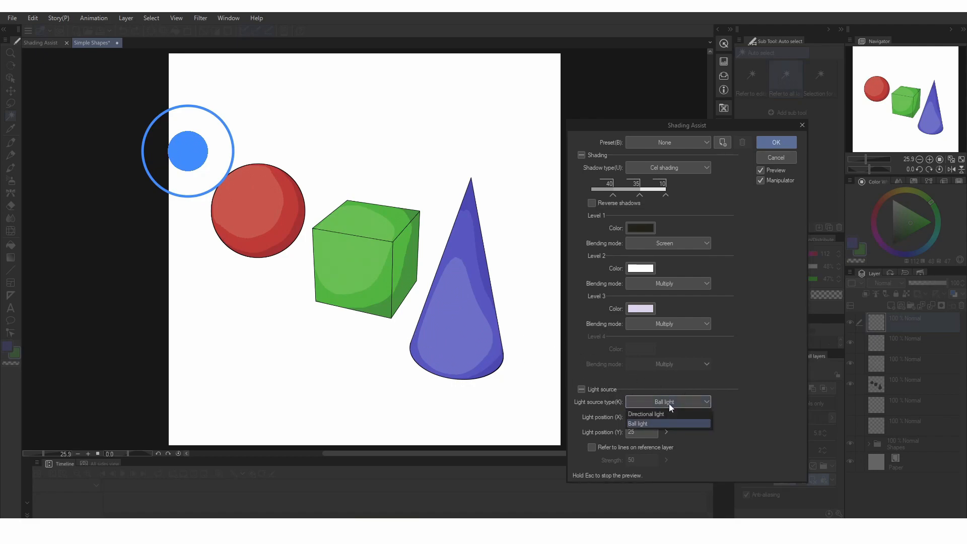
left_click(637, 423)
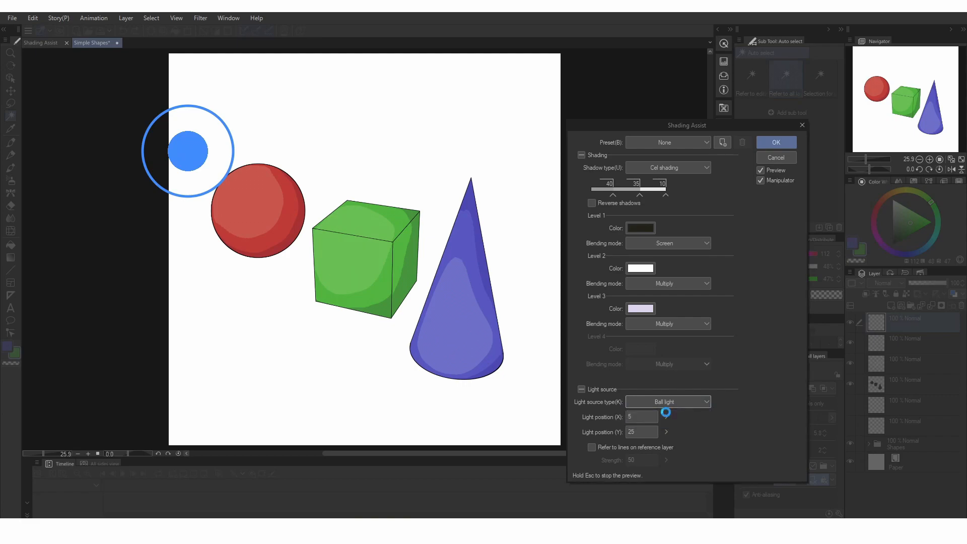
left_click(668, 401)
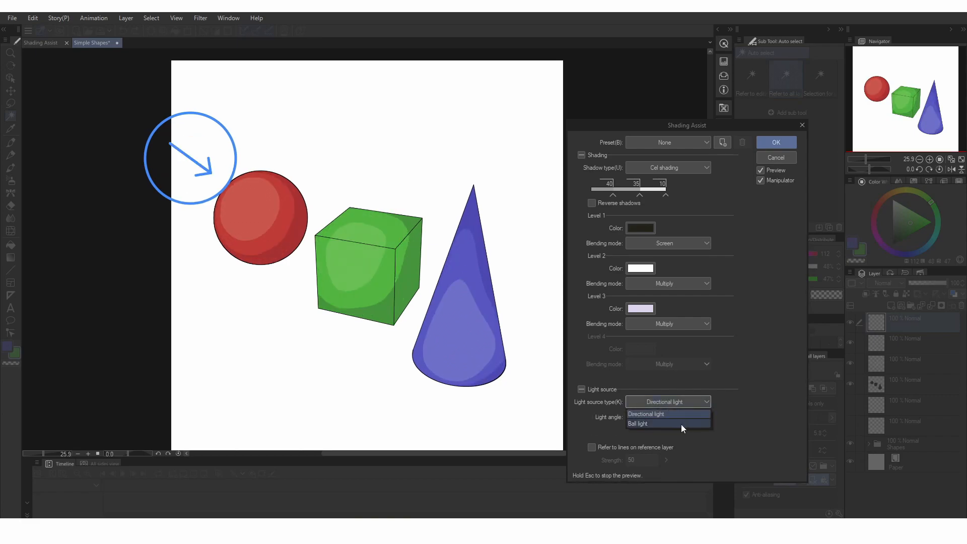
left_click(641, 424)
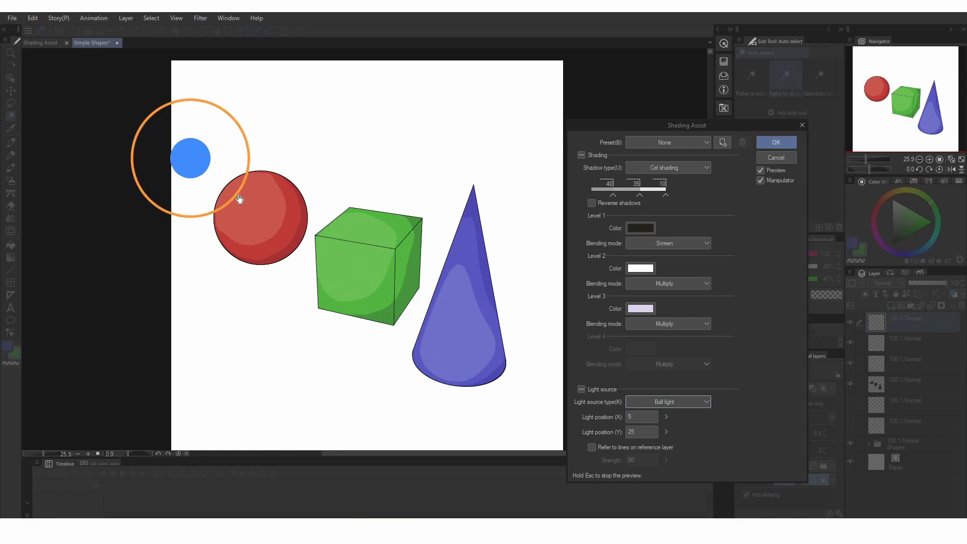
left_click_drag(239, 199, 228, 186)
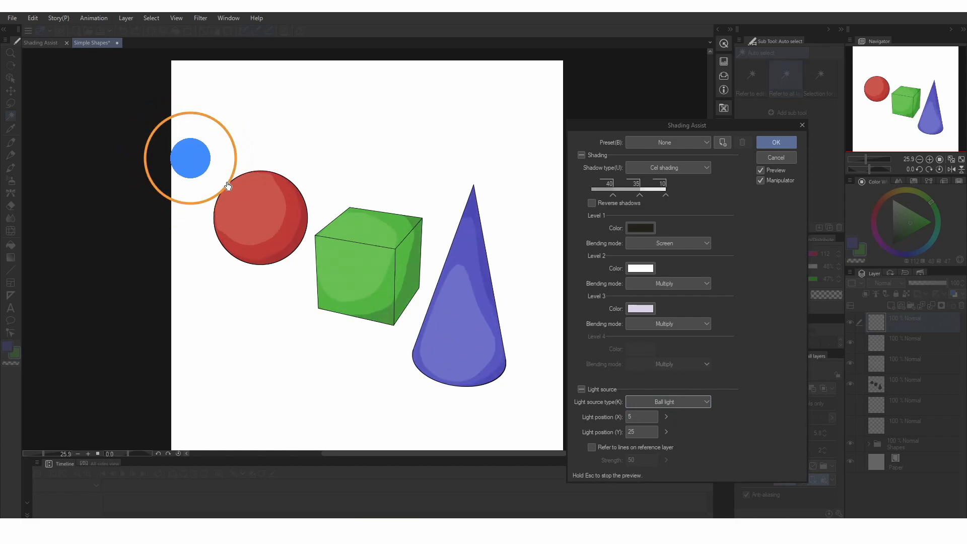
left_click(668, 401)
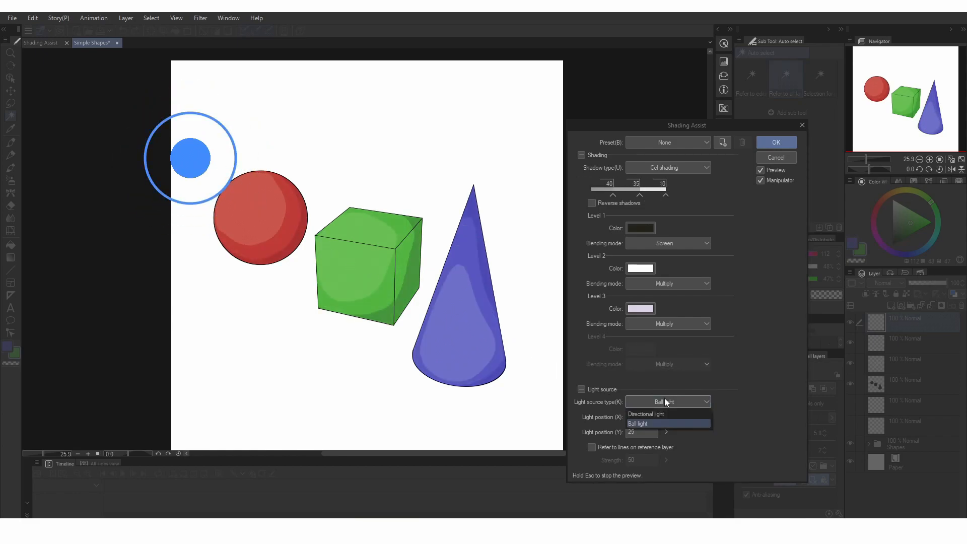
left_click(645, 414)
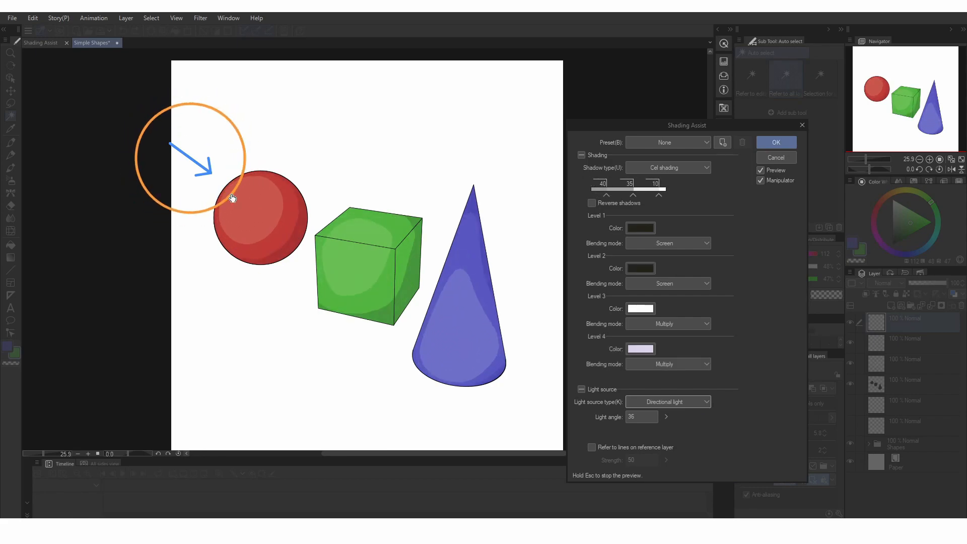
left_click_drag(229, 198, 215, 181)
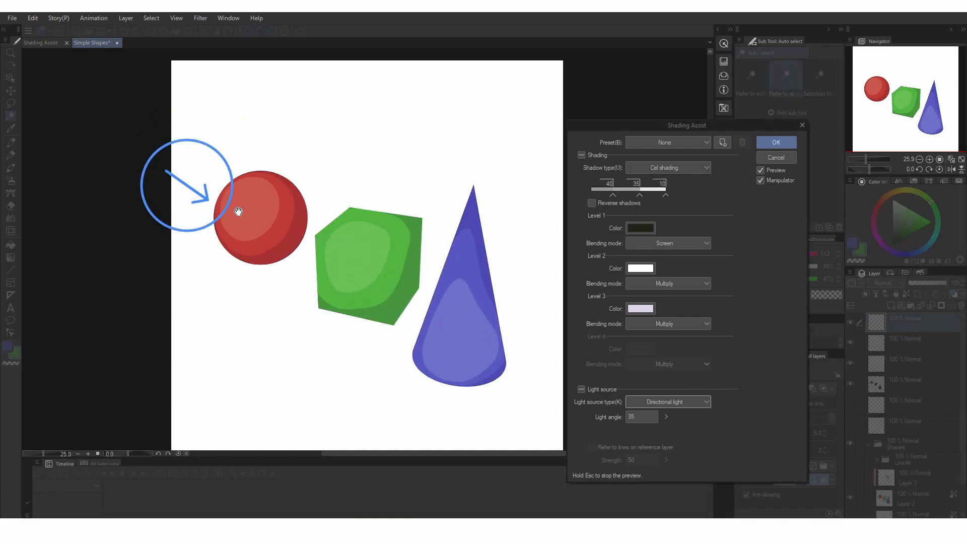
- Toggle the light between Ball and Directional, adjusting the manipulator to angle 31
left_click(668, 283)
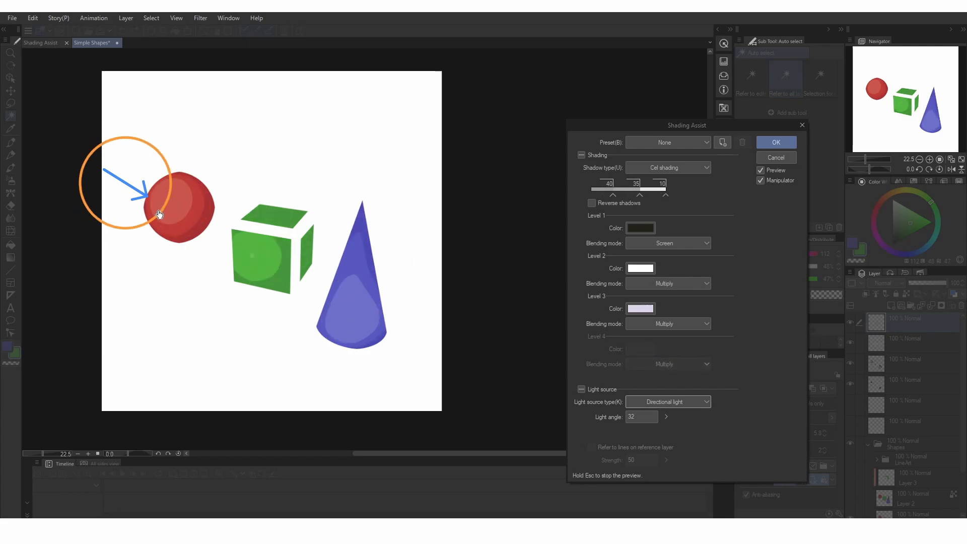
left_click(668, 283)
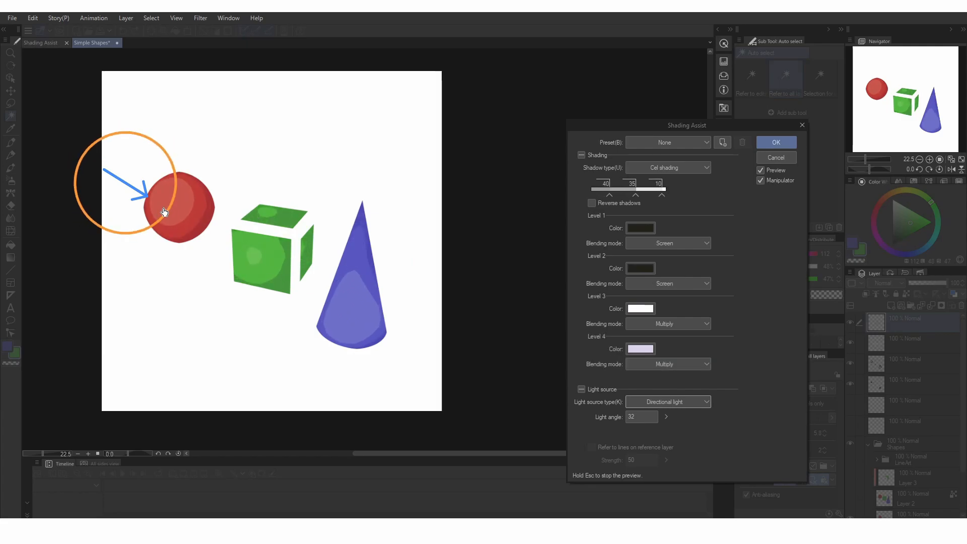
left_click(776, 142)
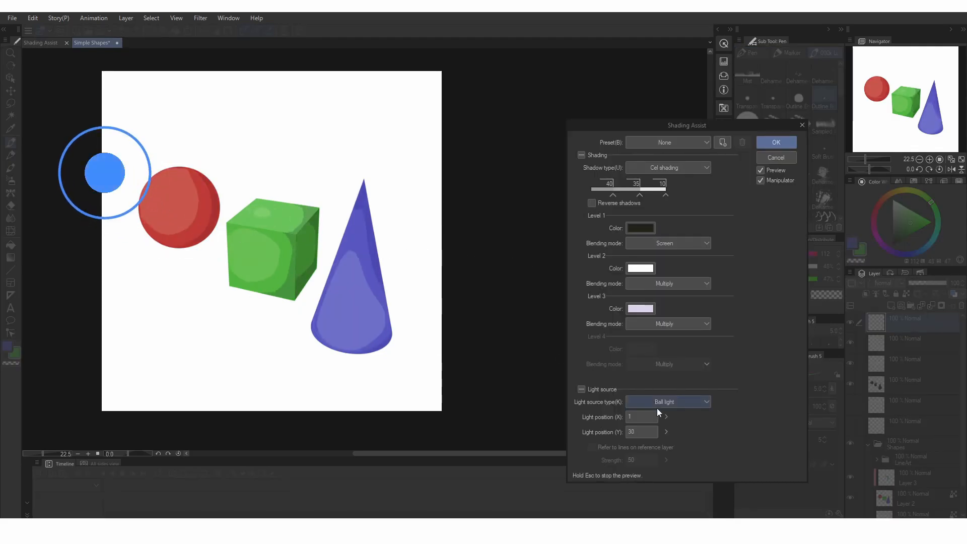
left_click(668, 402)
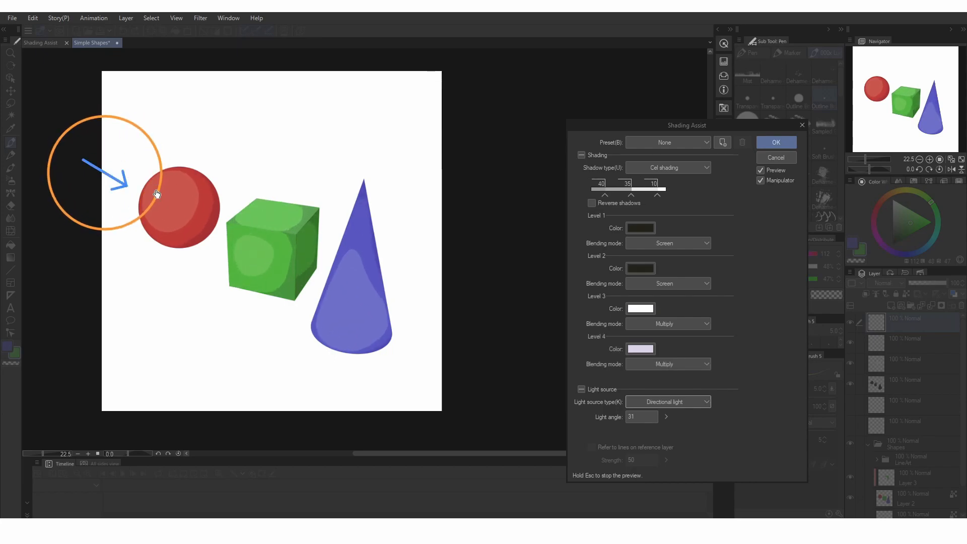
left_click(668, 402)
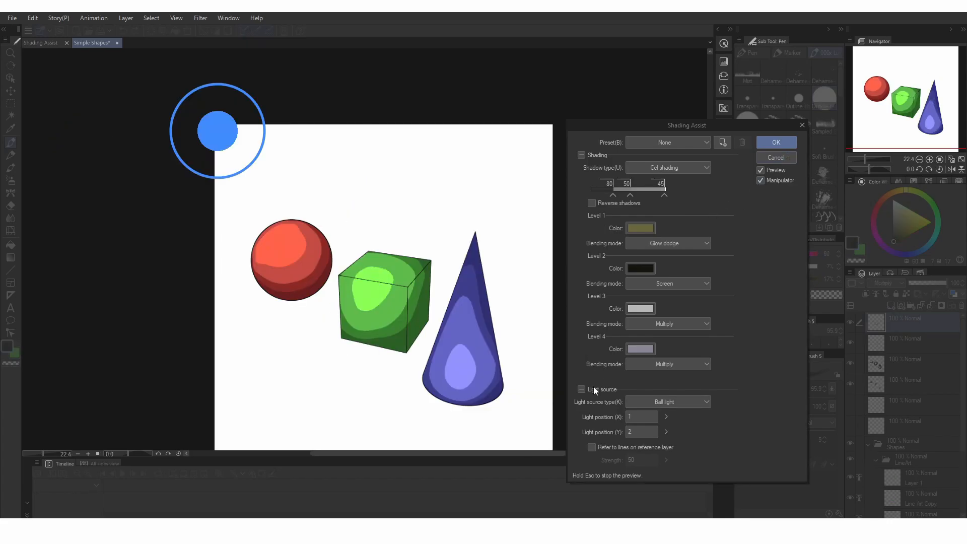
- Discard the current shading, select the shapes layer, and preview Cel shading with a Ball light
left_click(592, 448)
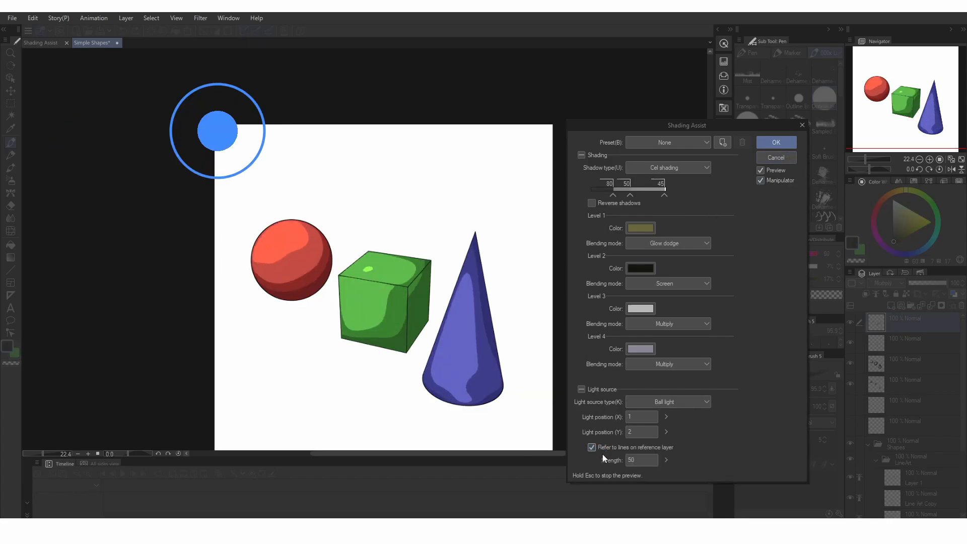
left_click(592, 448)
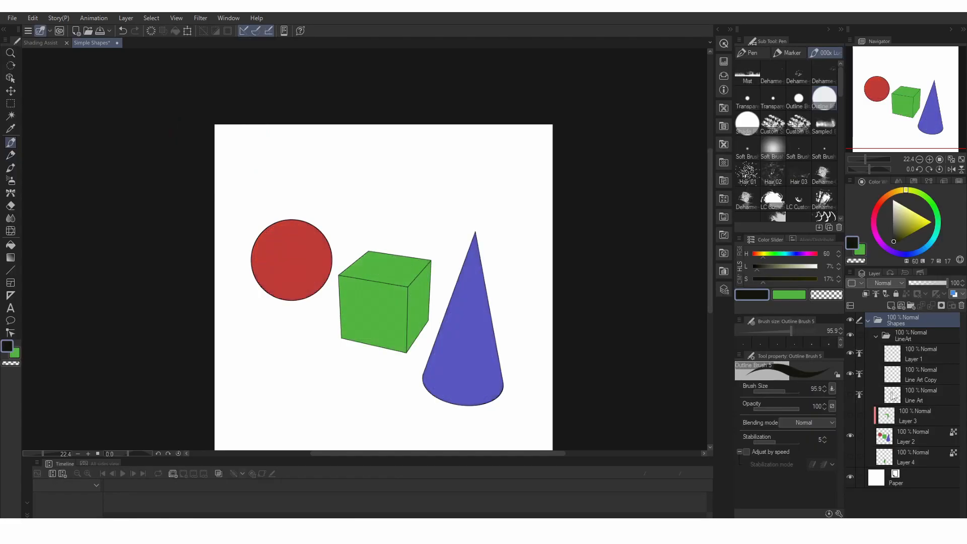
mouse_move(906, 360)
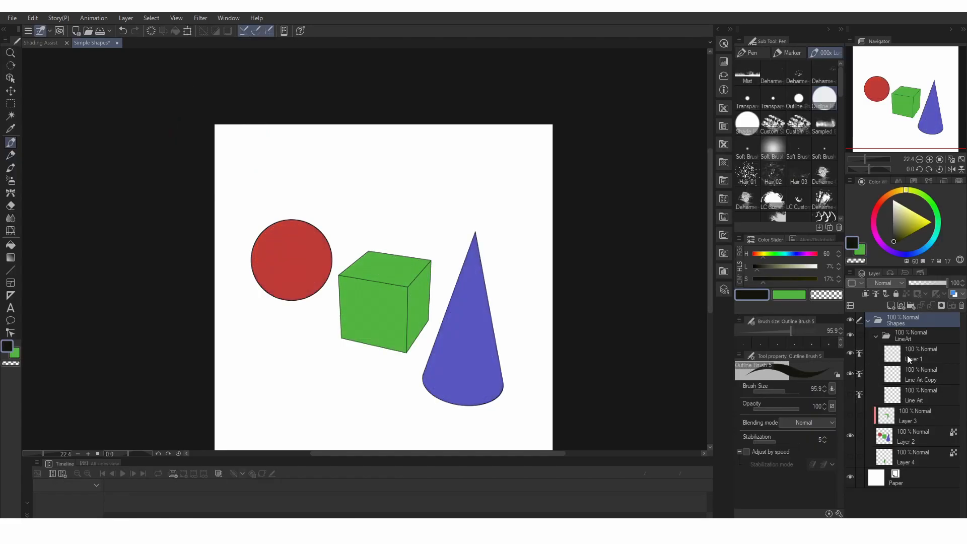
left_click(915, 355)
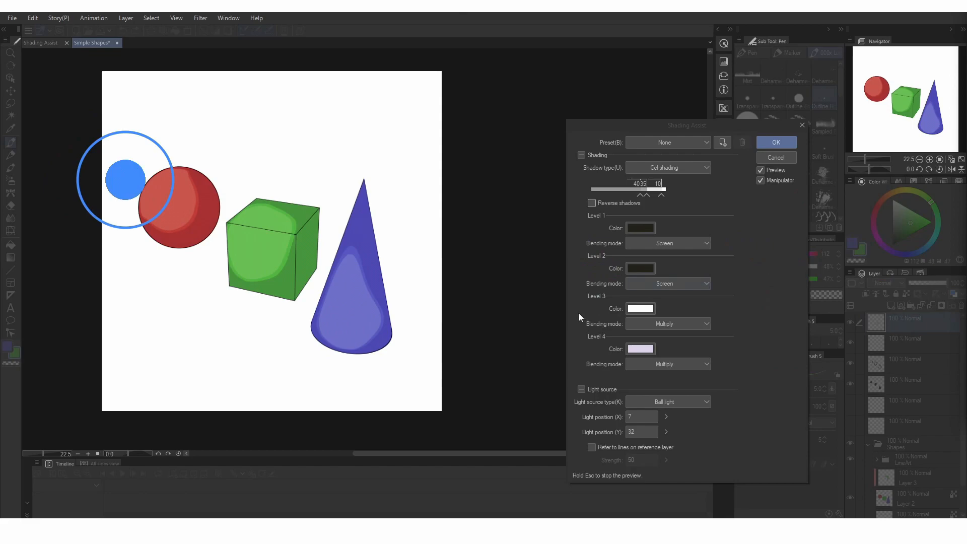
mouse_move(539, 305)
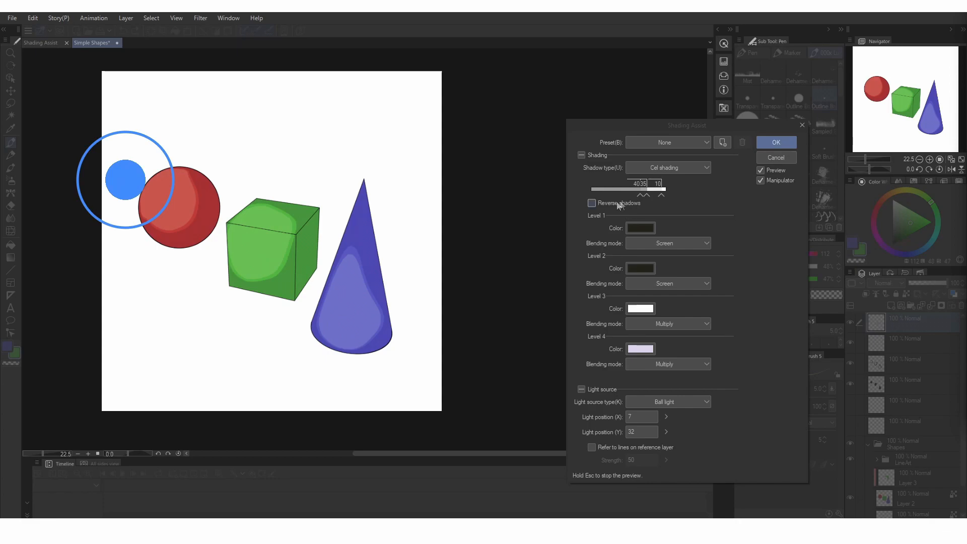
- Toggle Reverse shadows, move the light above the sphere, and switch to Directional light at 24°
left_click(591, 203)
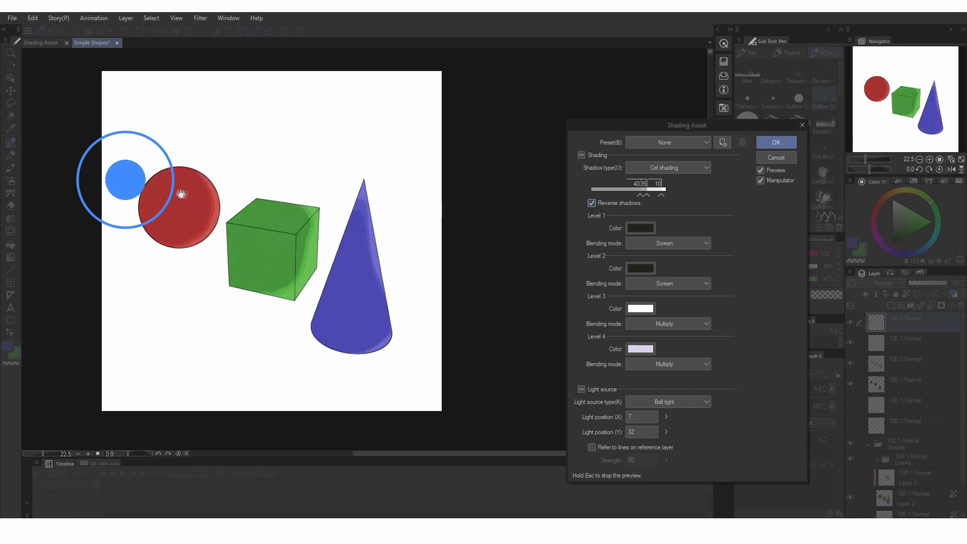
left_click_drag(181, 195, 145, 135)
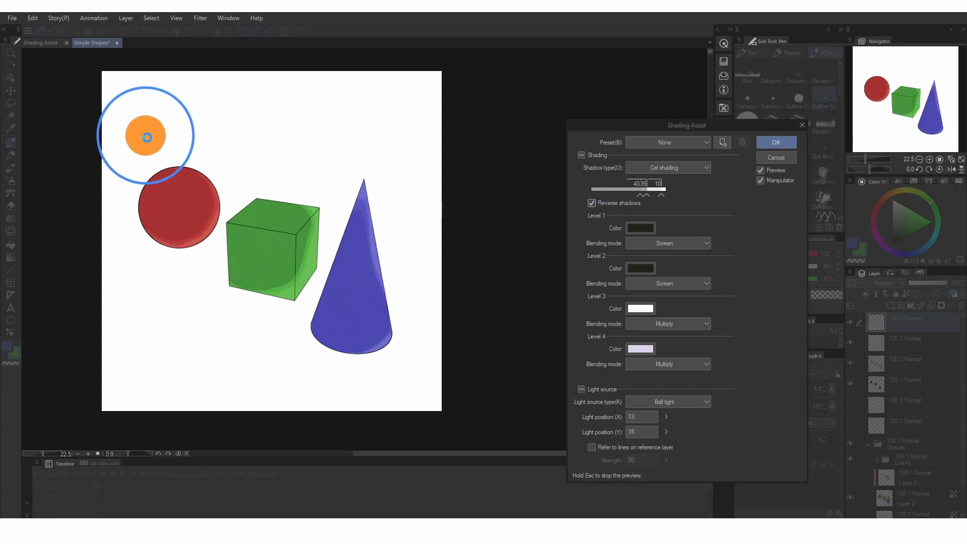
left_click(667, 402)
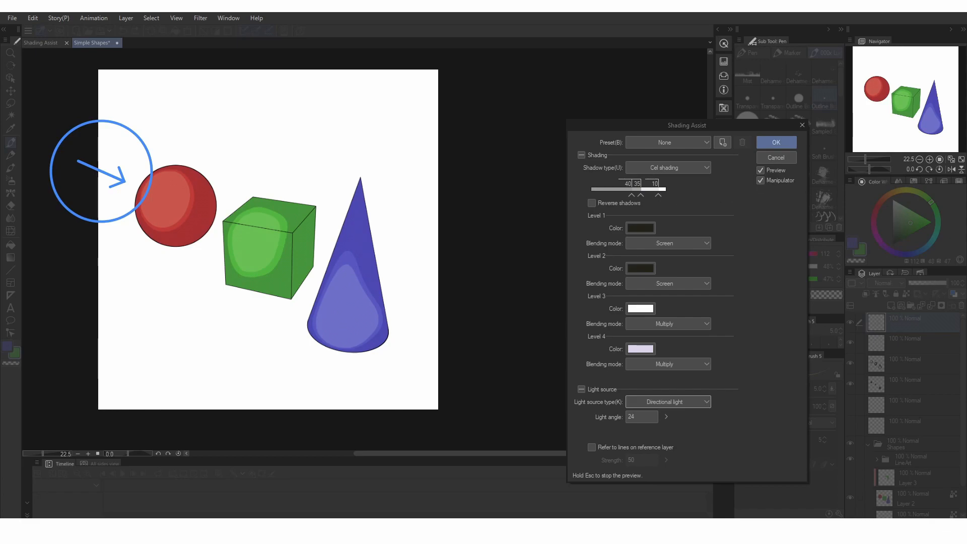
- Try red, blue, purple and peach colours for the Level 3 and Level 4 shading swatches
left_click(640, 309)
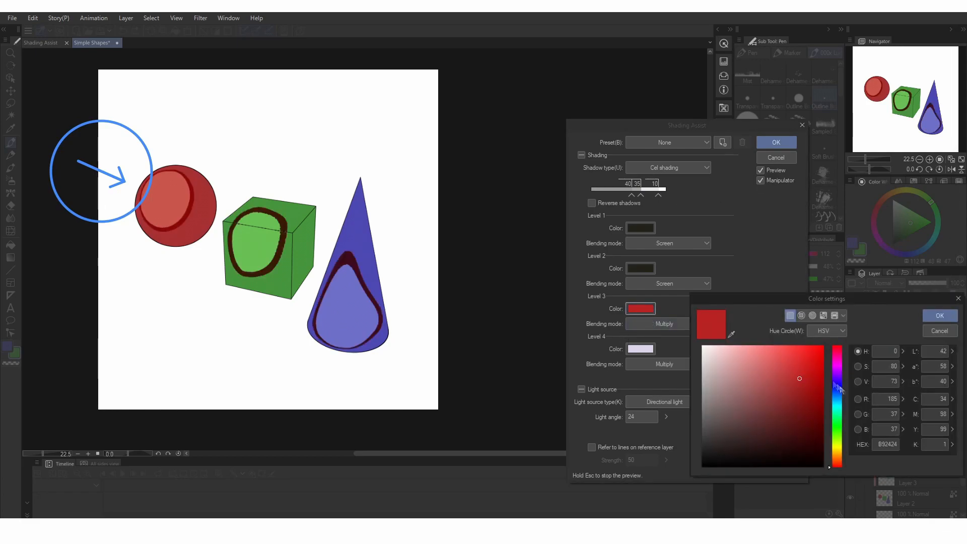
left_click(939, 315)
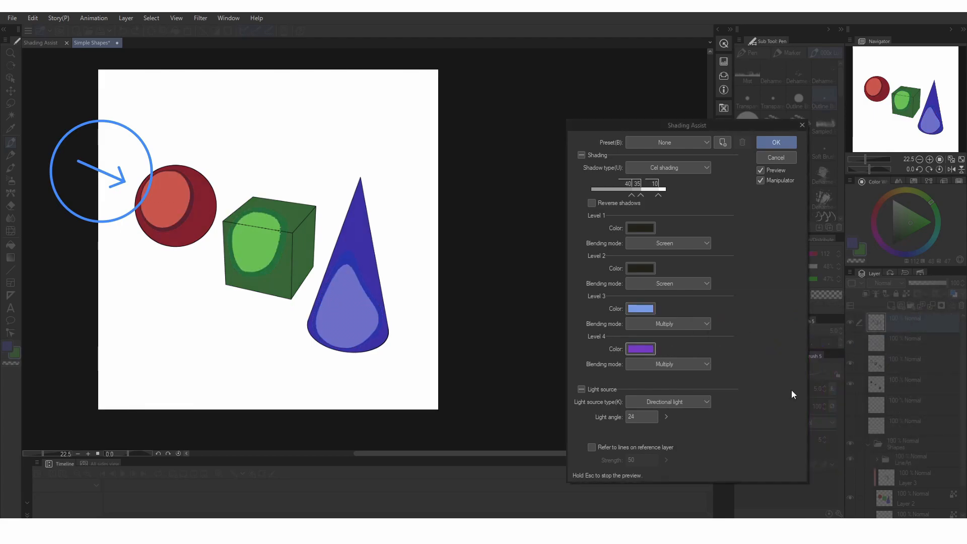
left_click(640, 309)
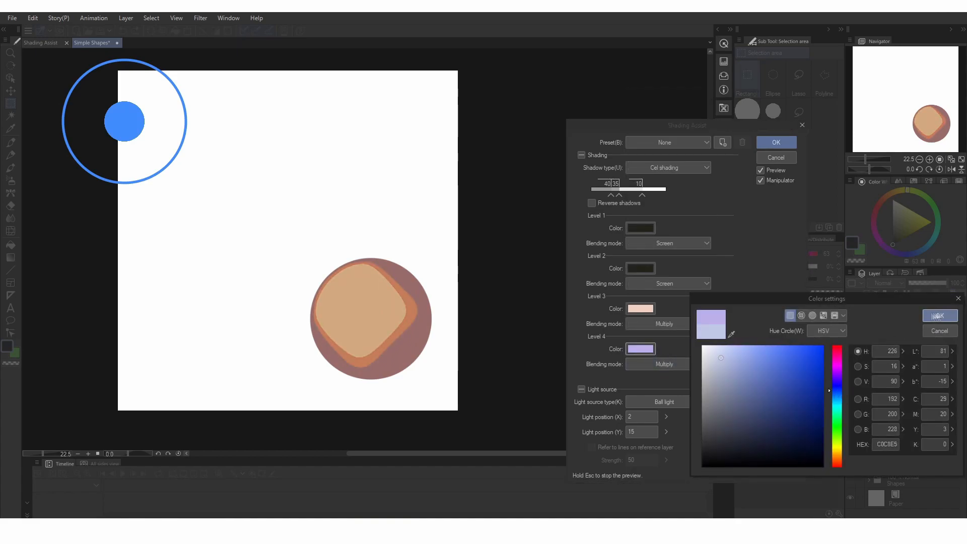
left_click(939, 316)
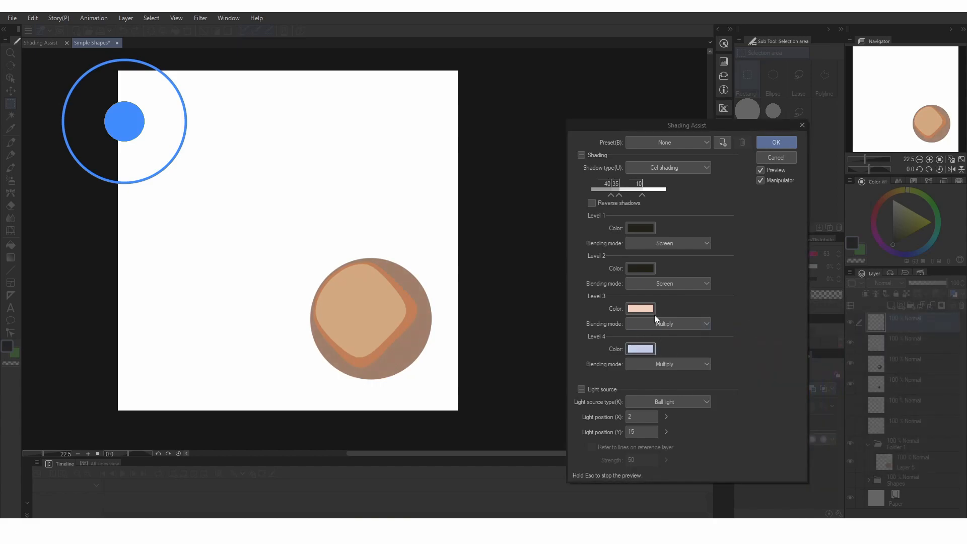
left_click(640, 309)
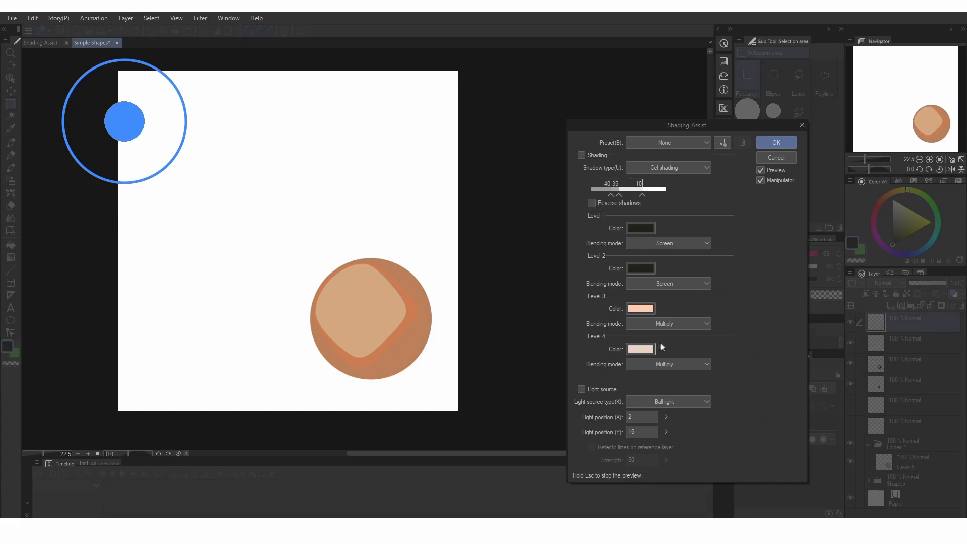
left_click(641, 349)
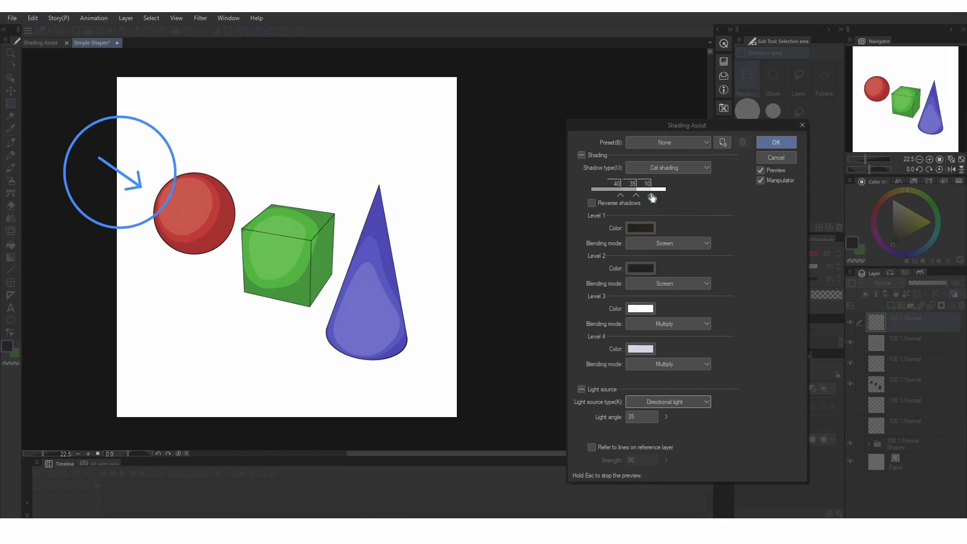
mouse_move(785, 201)
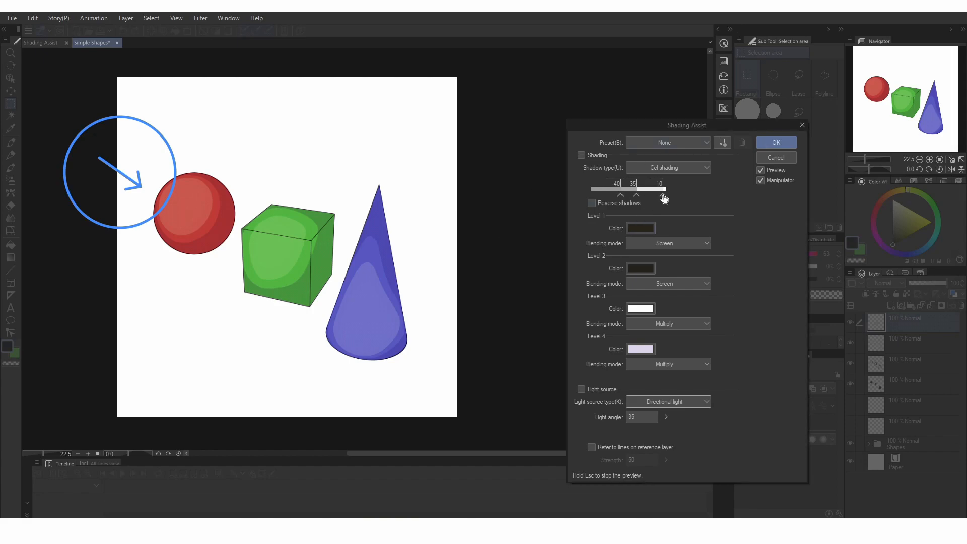
- Drag a threshold marker off the shading slider, leaving three tone levels
left_click(665, 195)
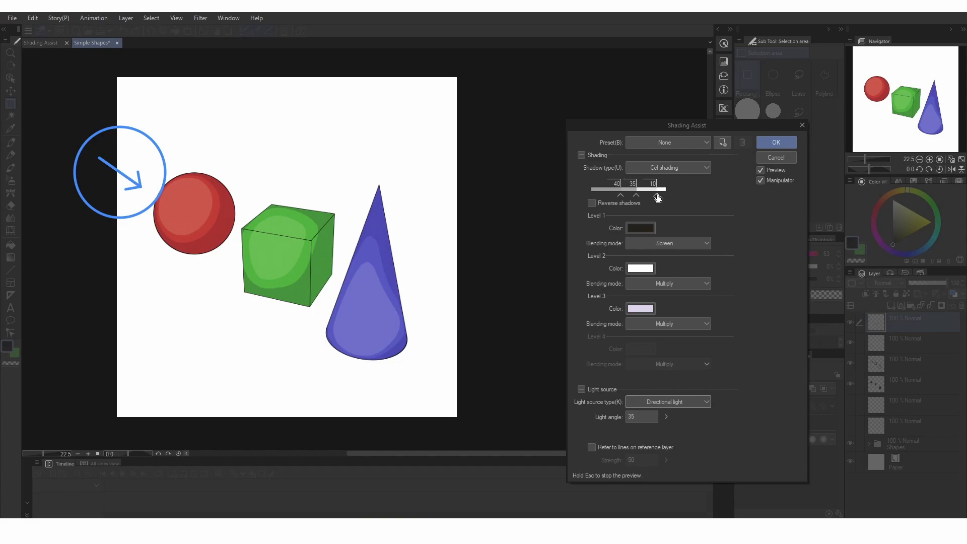
- Restore the level, make Level 1 an olive Glow dodge highlight, edit its threshold, nudge the light
left_click(655, 195)
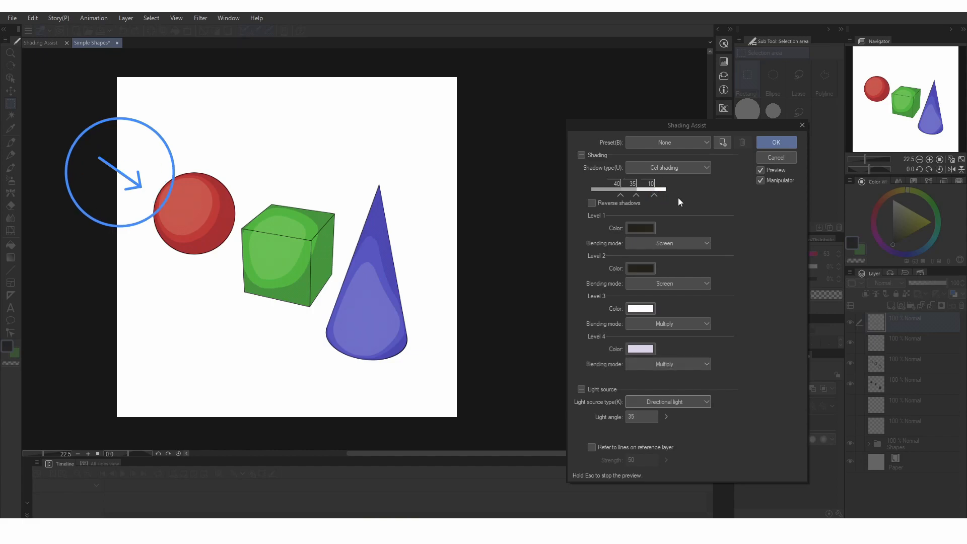
left_click(668, 243)
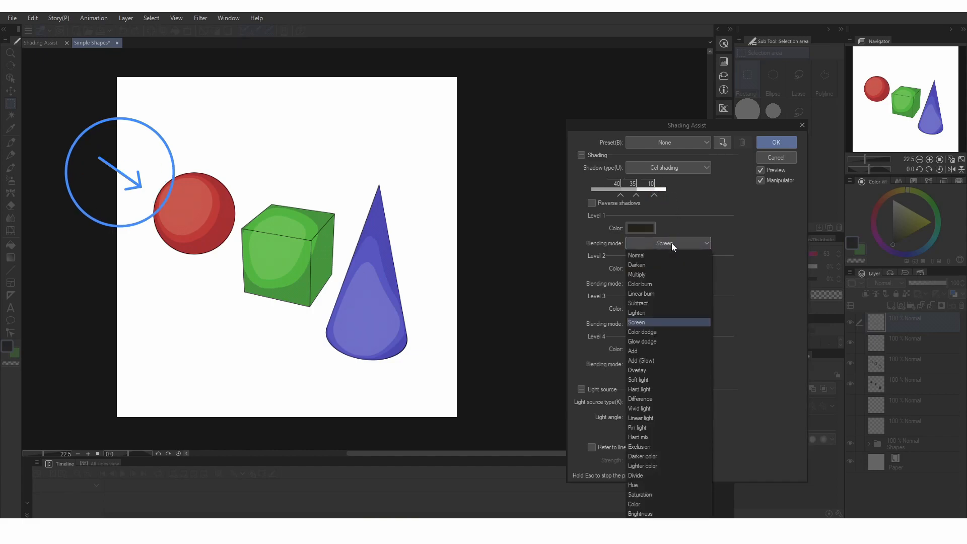
mouse_move(656, 342)
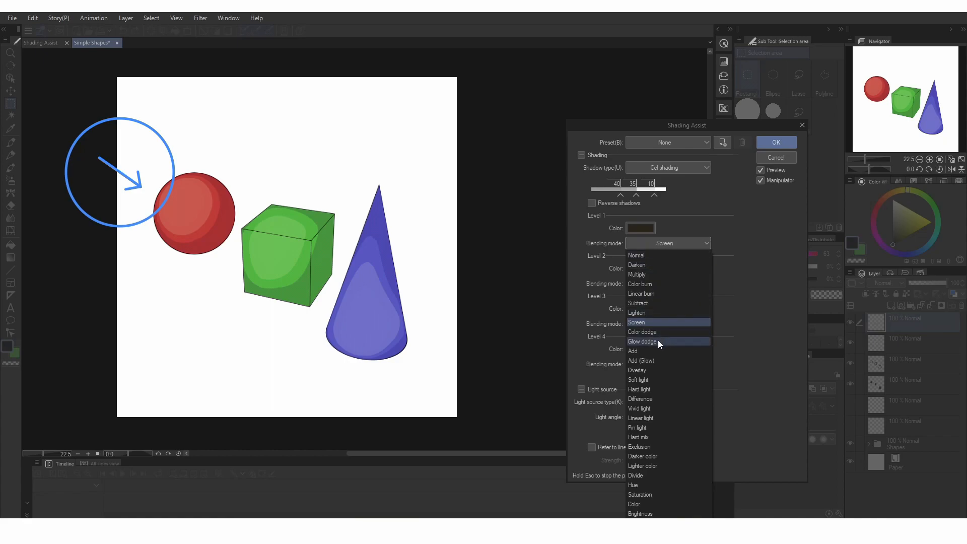
left_click(643, 341)
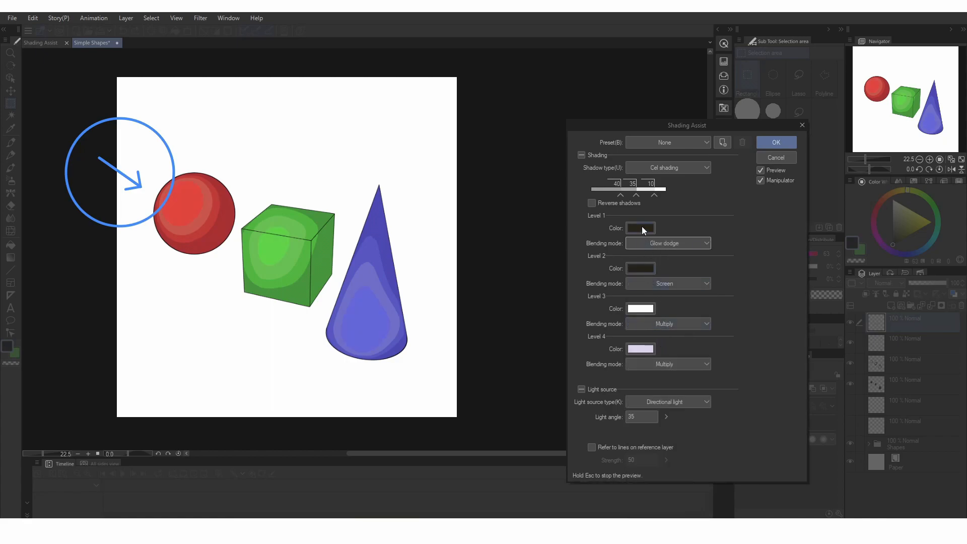
left_click(640, 228)
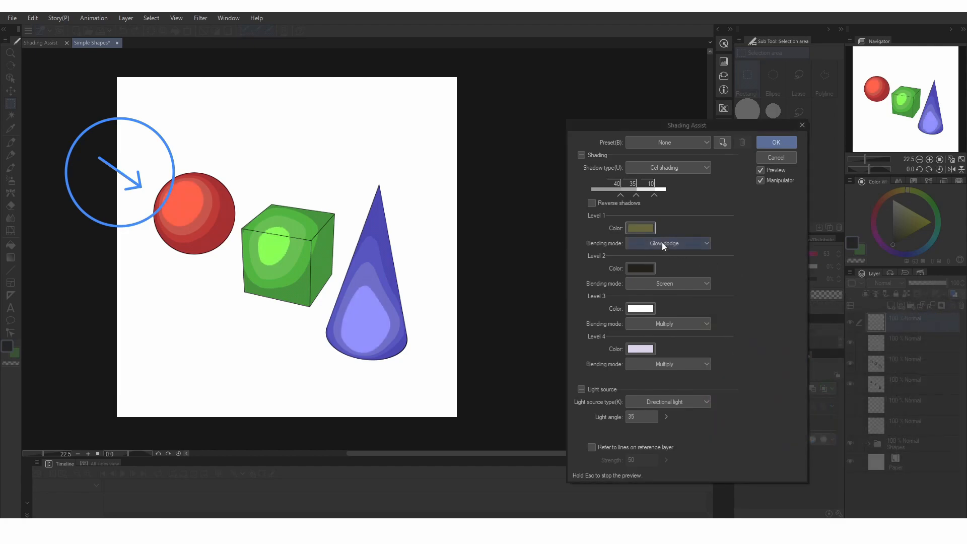
left_click(665, 198)
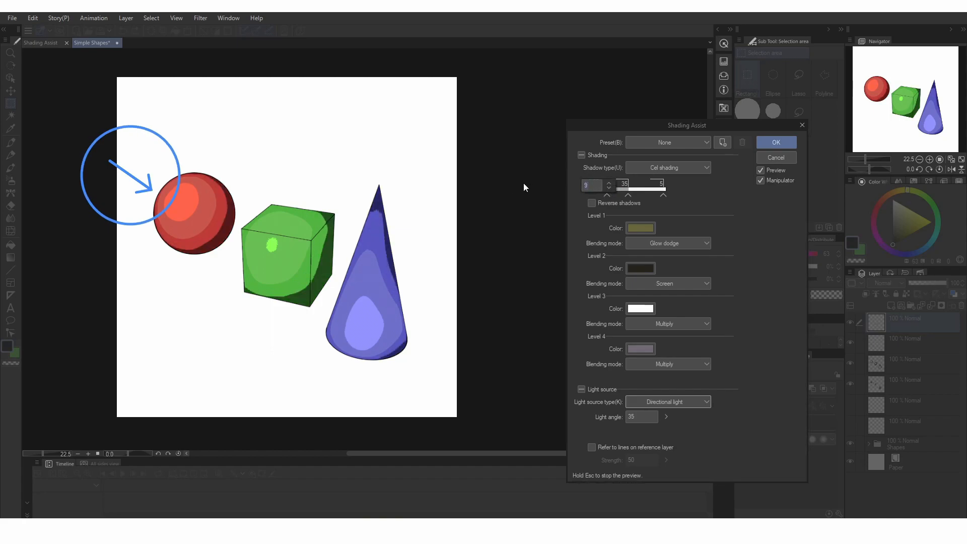
triple_click(593, 184)
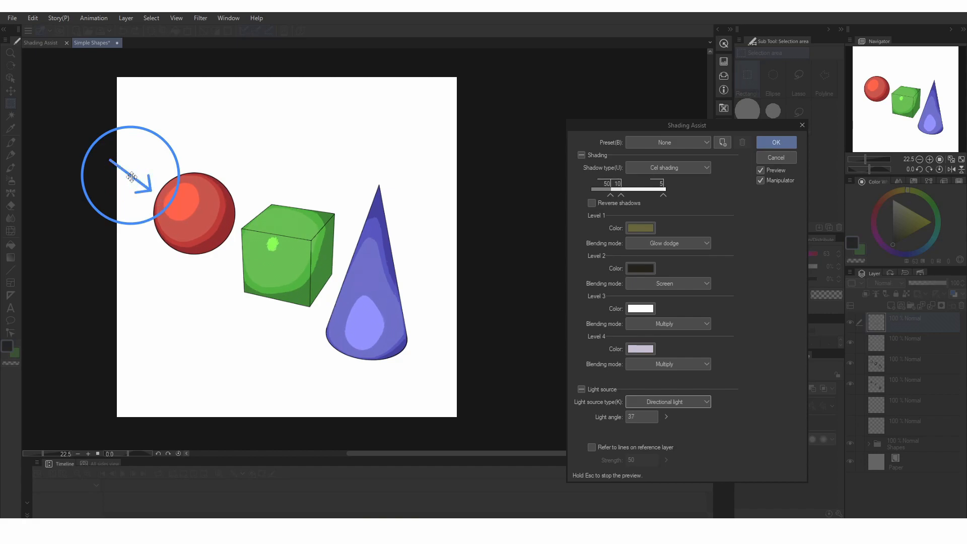
left_click(668, 401)
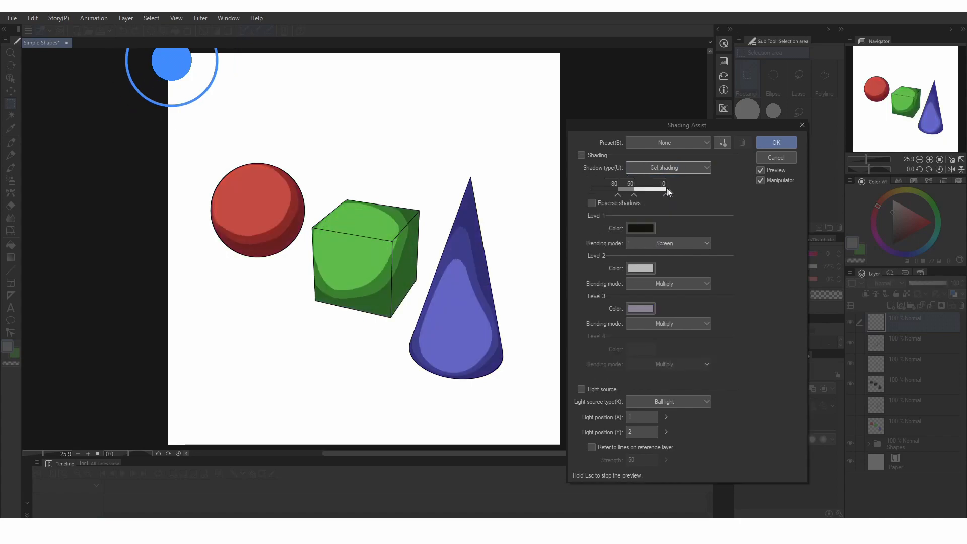
- Try smooth shading with a warm yellow highlight colour and stronger, blurrier shadows at 80
left_click(668, 167)
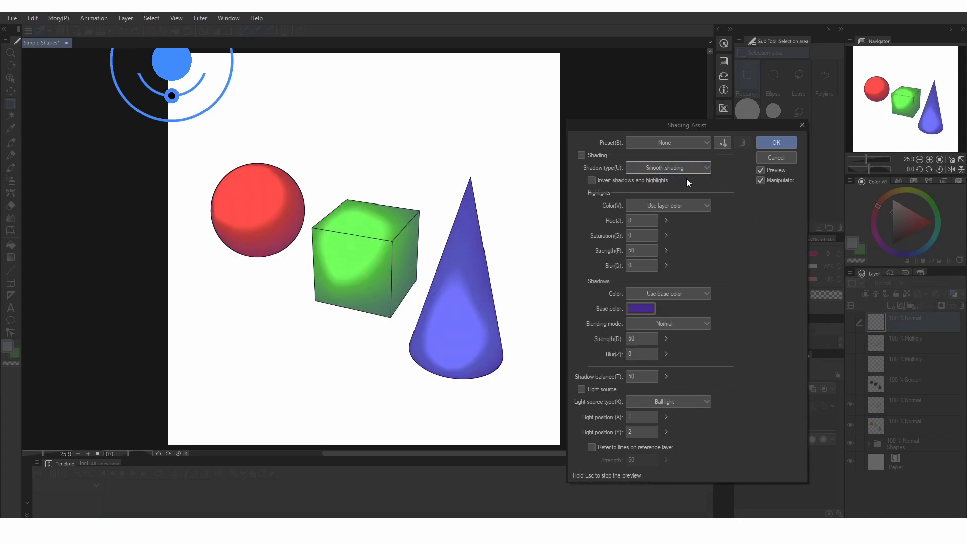
left_click(668, 206)
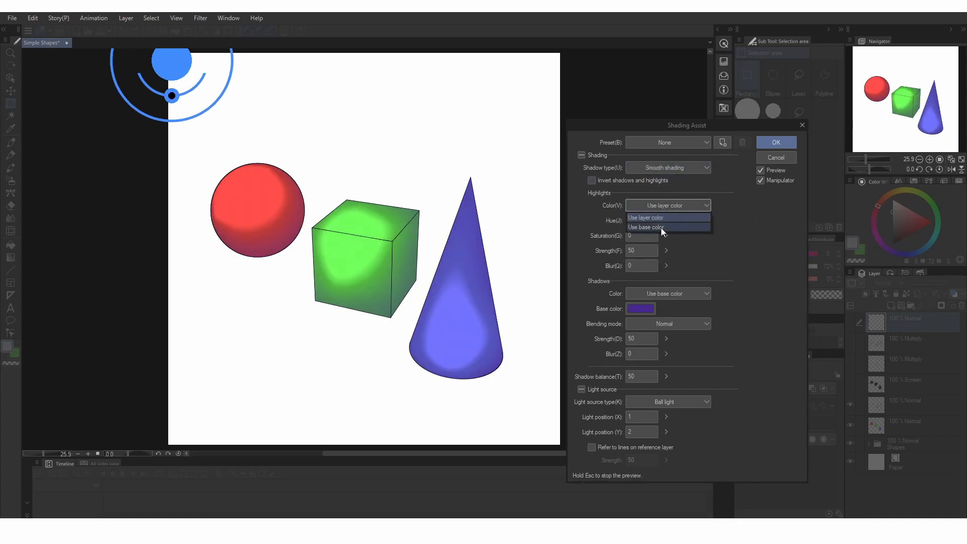
left_click(645, 227)
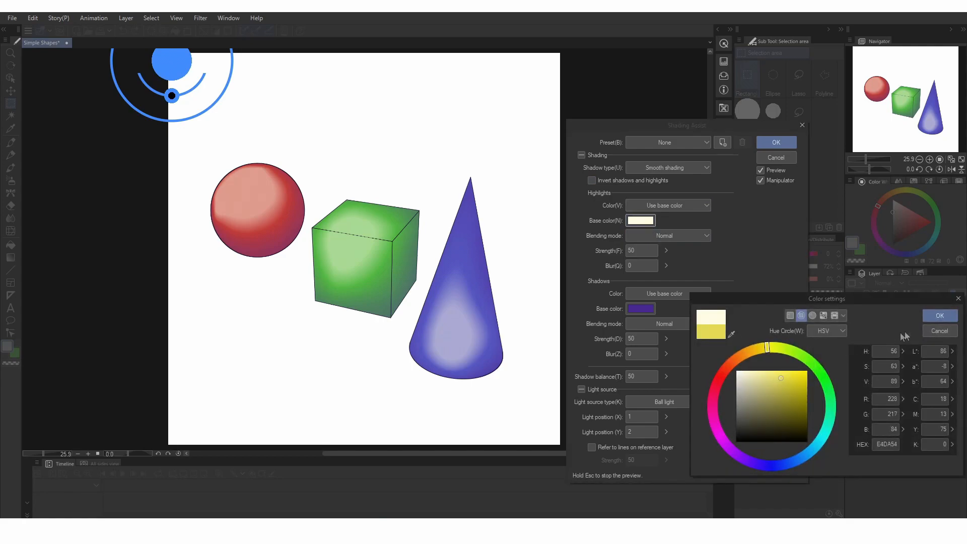
left_click(753, 462)
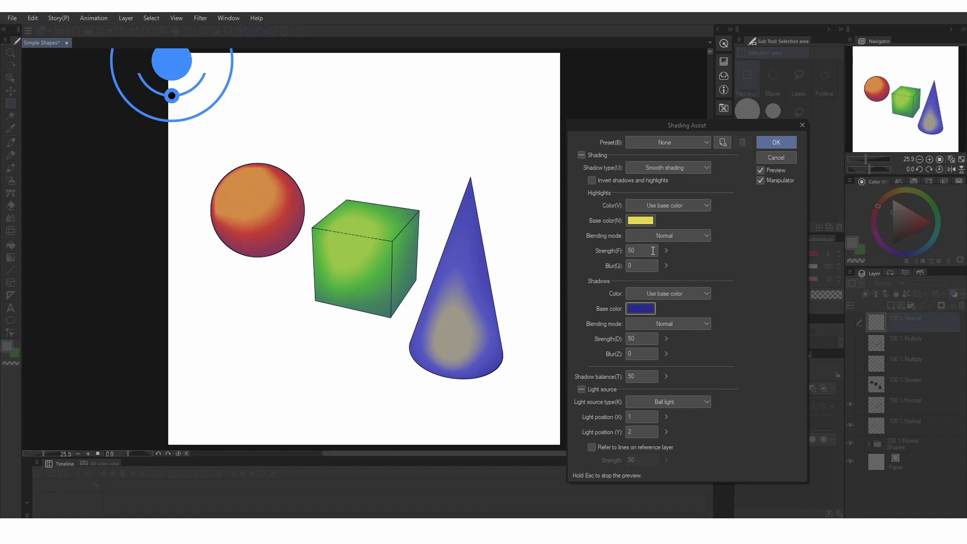
left_click(676, 260)
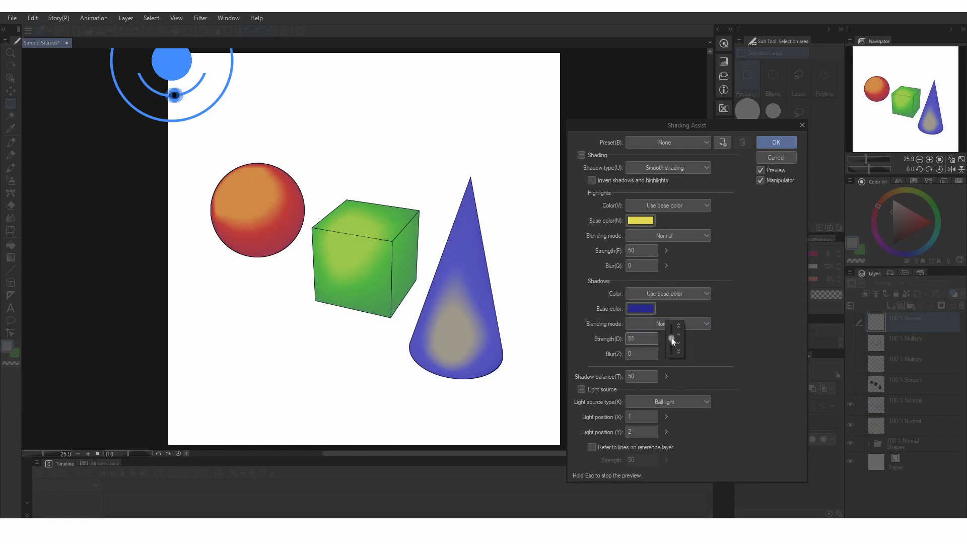
left_click(674, 344)
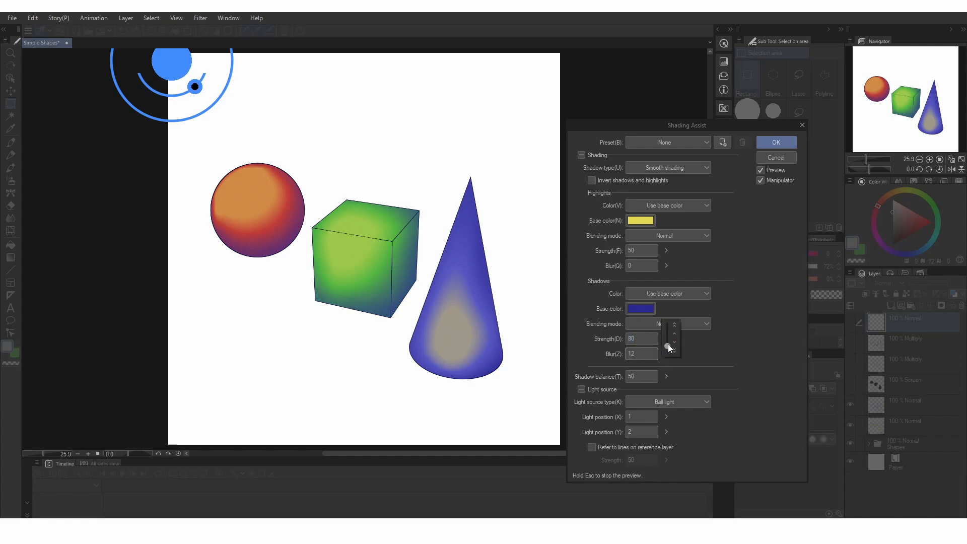
left_click(674, 349)
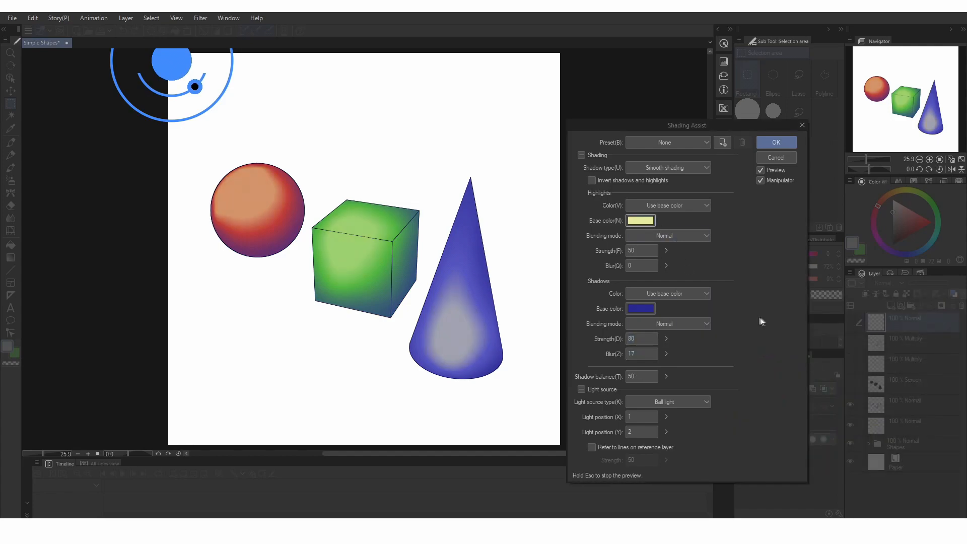
- Shift Highlights Hue to 24, enable Refer to lines on reference layer, and return to cel style
left_click(668, 206)
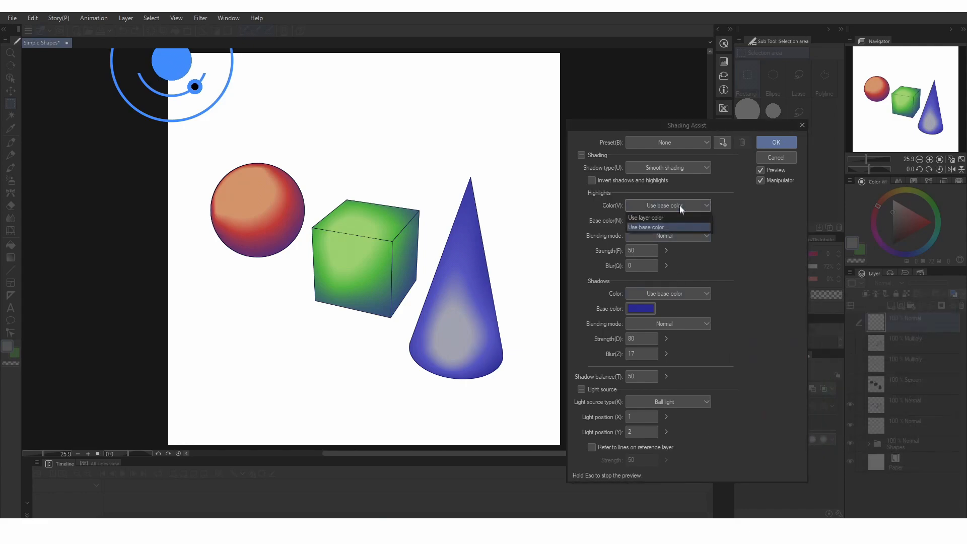
left_click(645, 217)
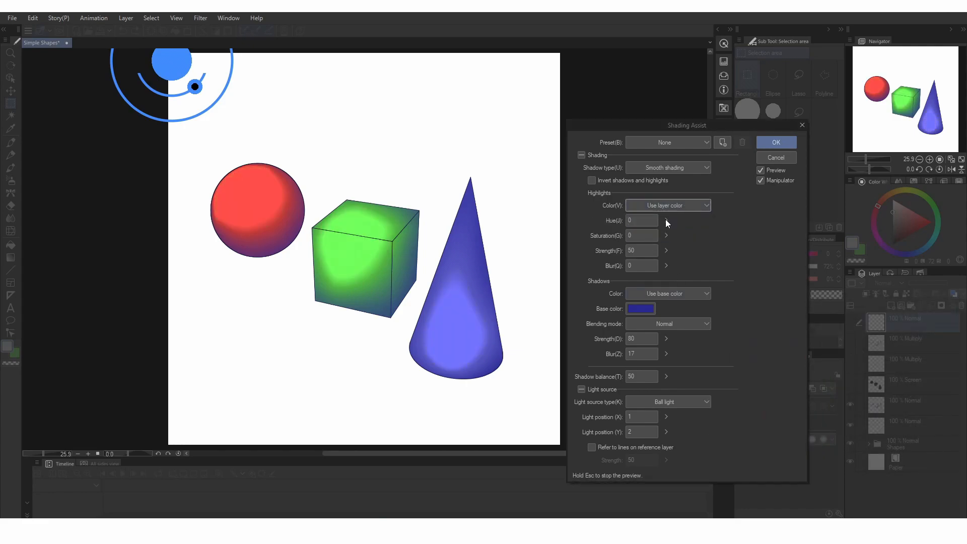
left_click(675, 224)
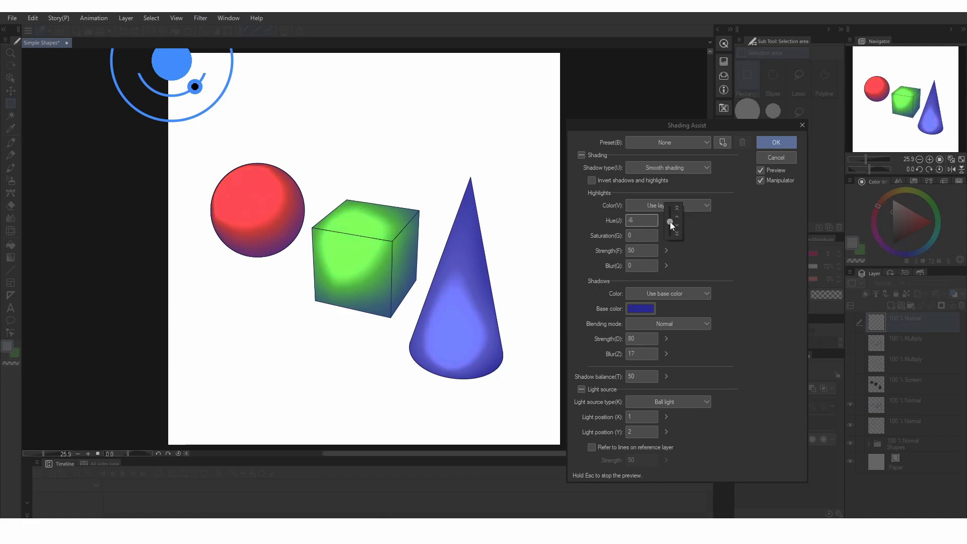
left_click(676, 217)
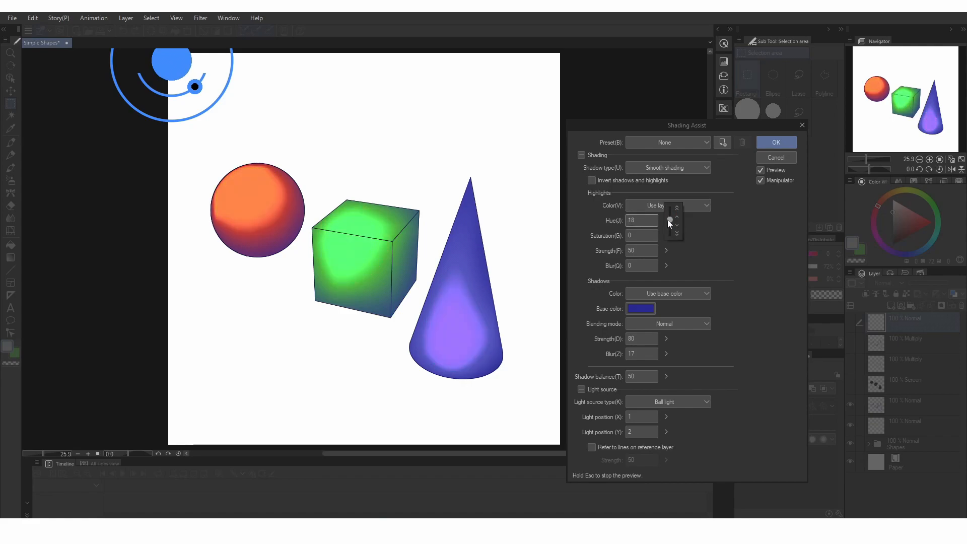
left_click(675, 217)
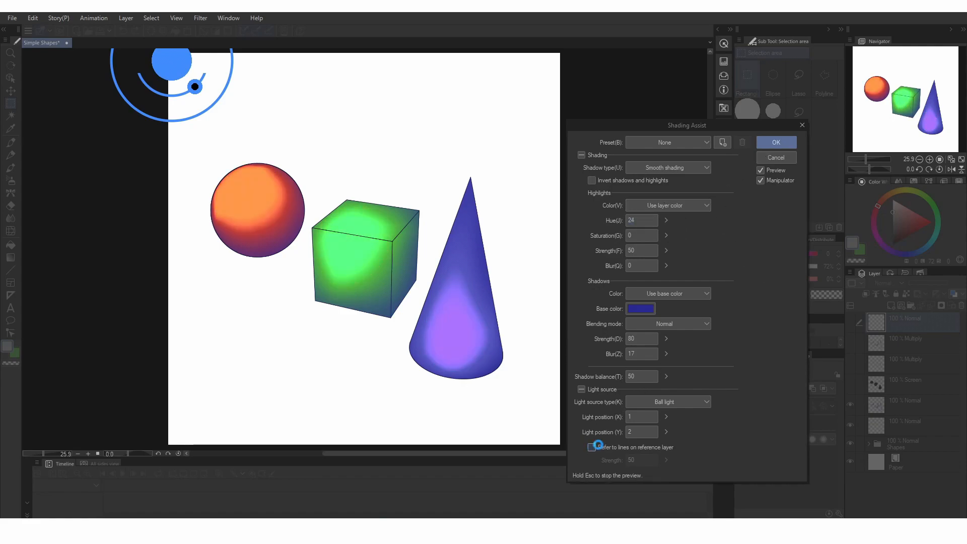
left_click(592, 447)
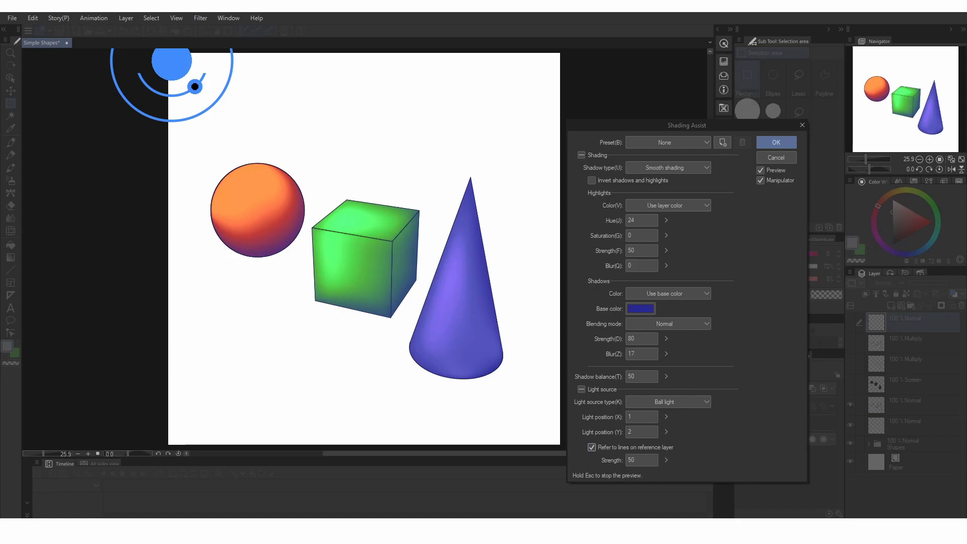
left_click(668, 167)
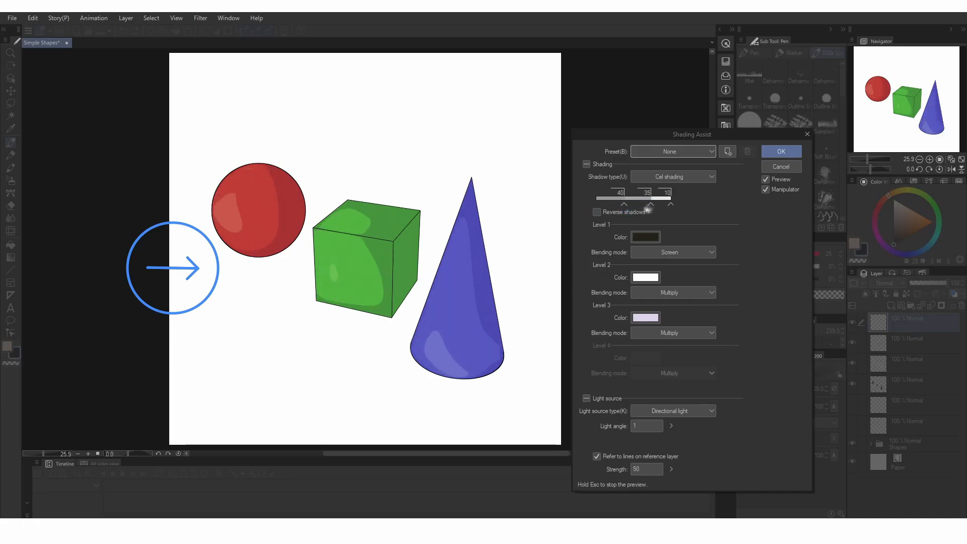
- Switch Shadow type to Cel shading and add a fourth level on the threshold slider
left_click(671, 209)
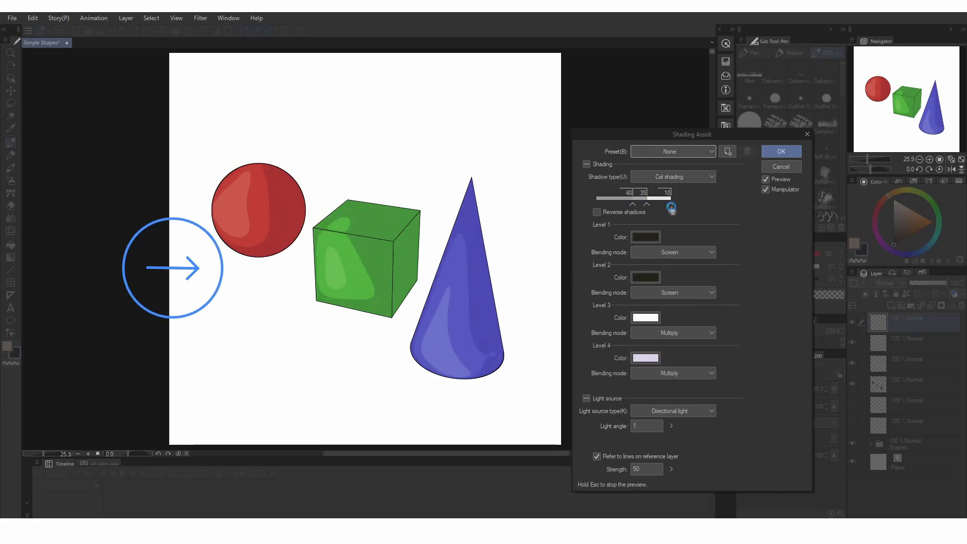
left_click(780, 151)
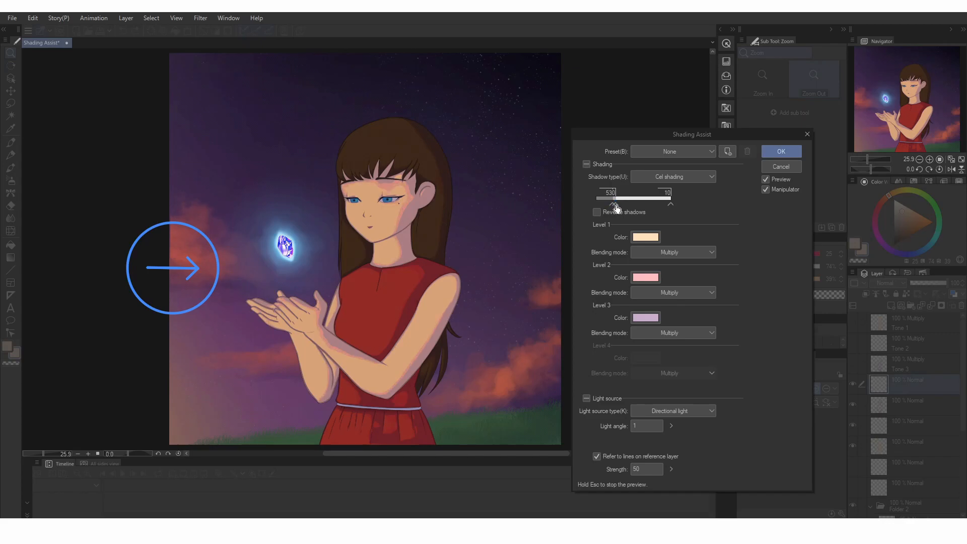
- Tune the cel level thresholds for peach, pink and lavender Multiply tones
left_click(645, 317)
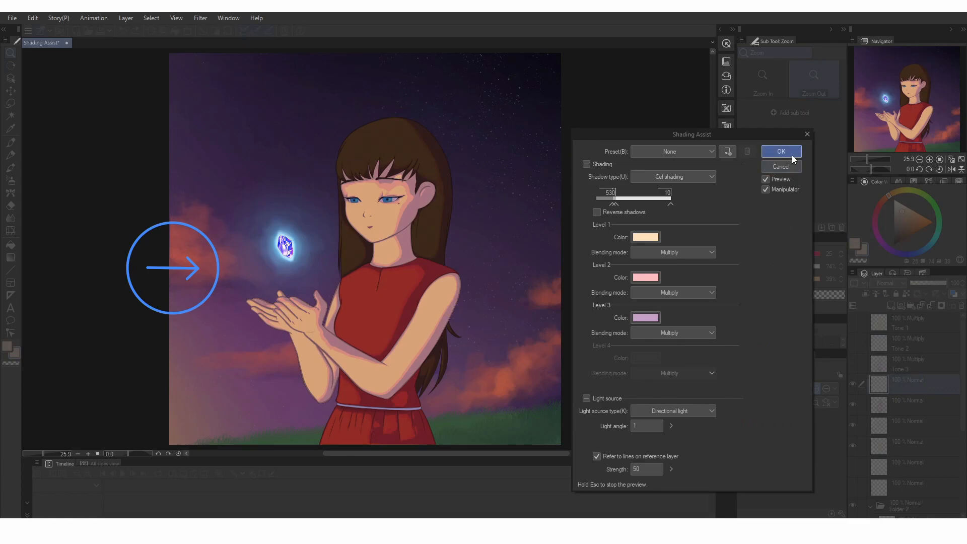
left_click(780, 151)
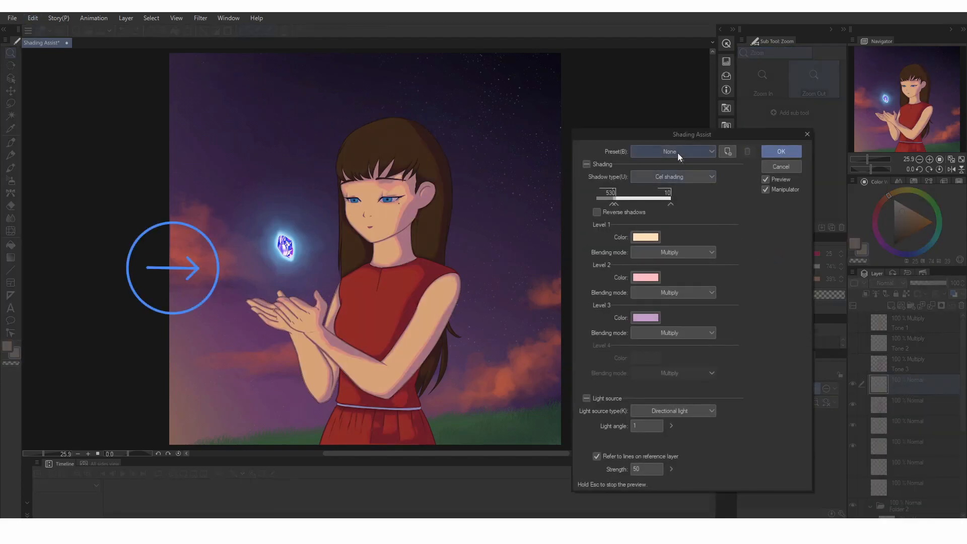
- Apply Shading Assist with the Standard preset, Ball light and an extra level
left_click(673, 411)
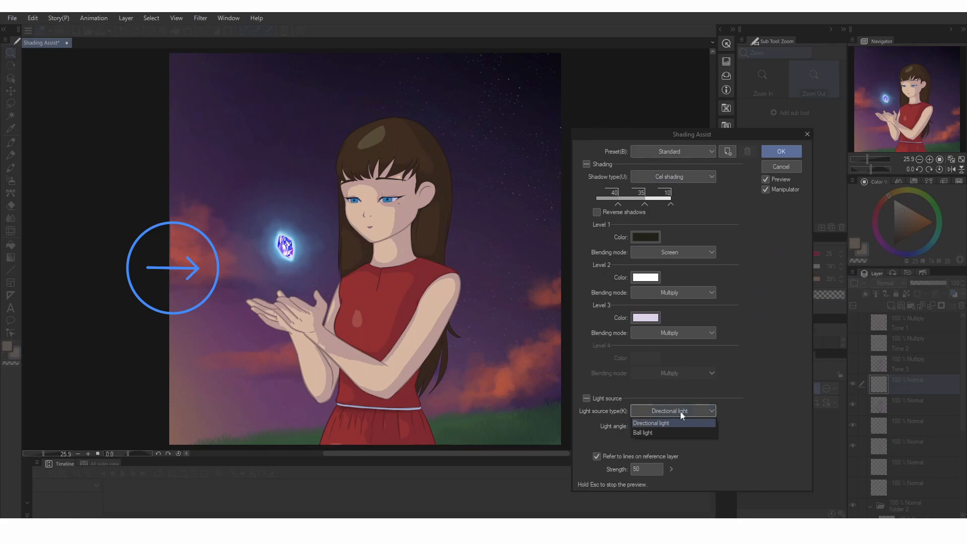
left_click(643, 433)
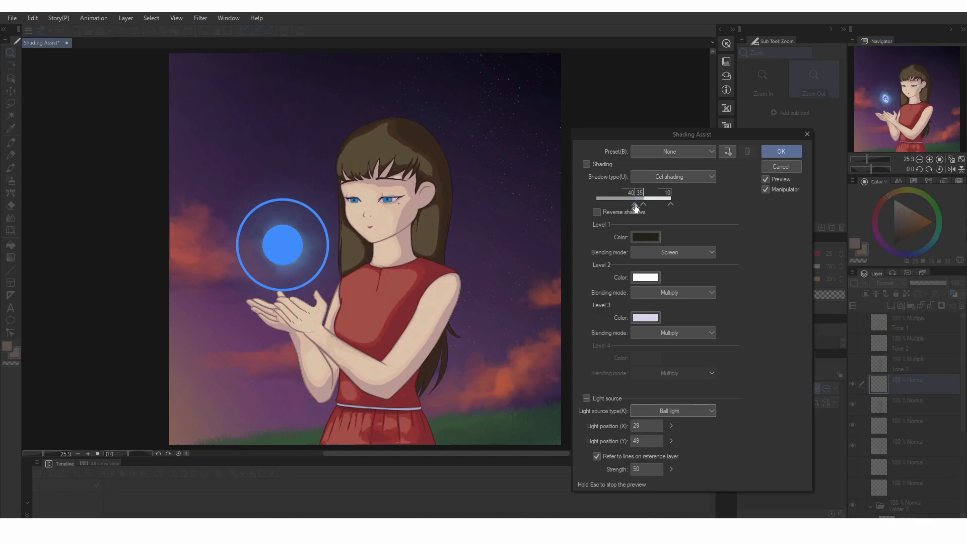
left_click(645, 317)
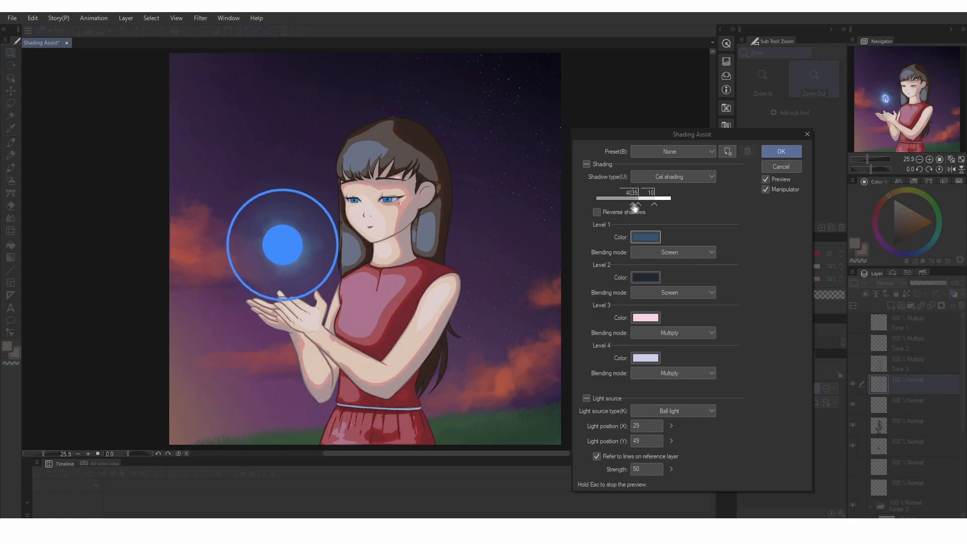
left_click(780, 151)
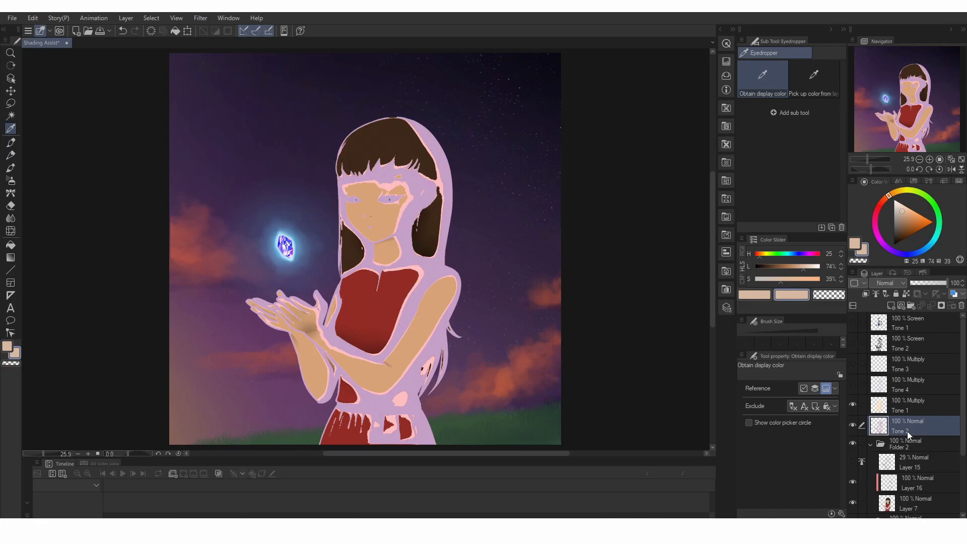
- Set Tone 2 to Multiply, make the Eyedropper sample all layers, and select Tone 2
left_click(889, 283)
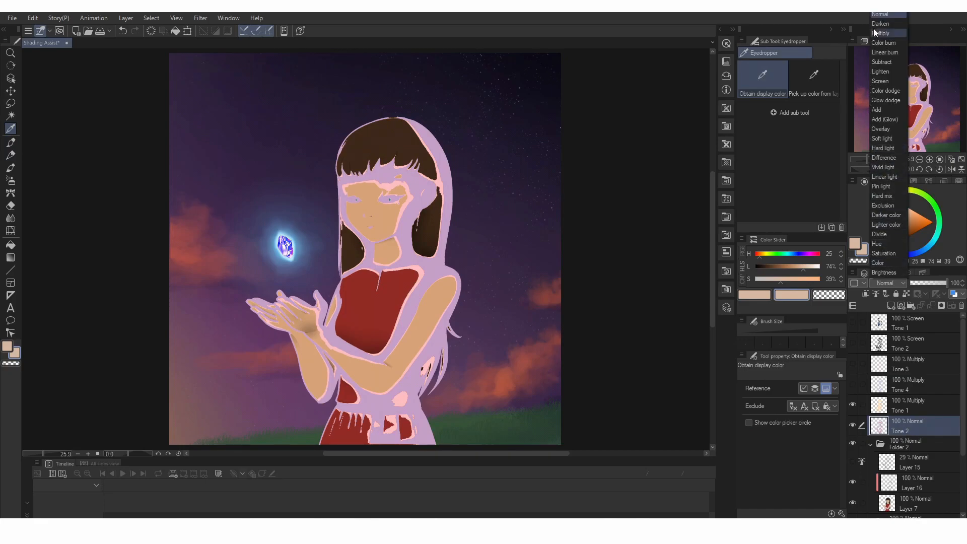
left_click(882, 33)
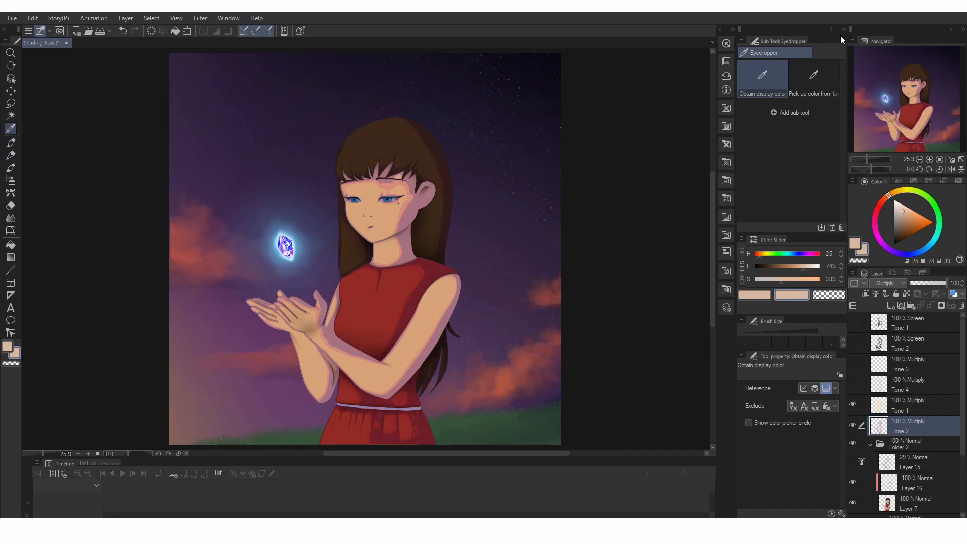
left_click(10, 129)
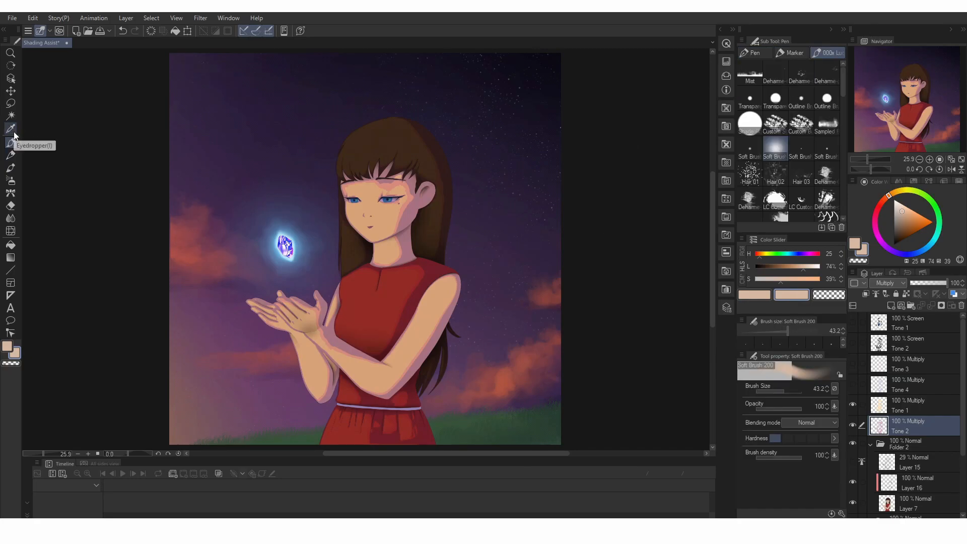
left_click(11, 129)
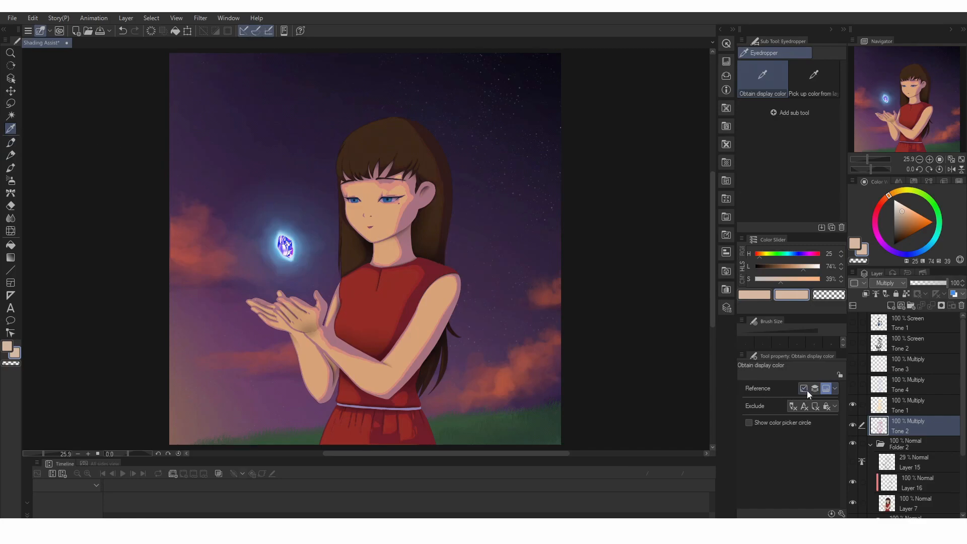
mouse_move(825, 388)
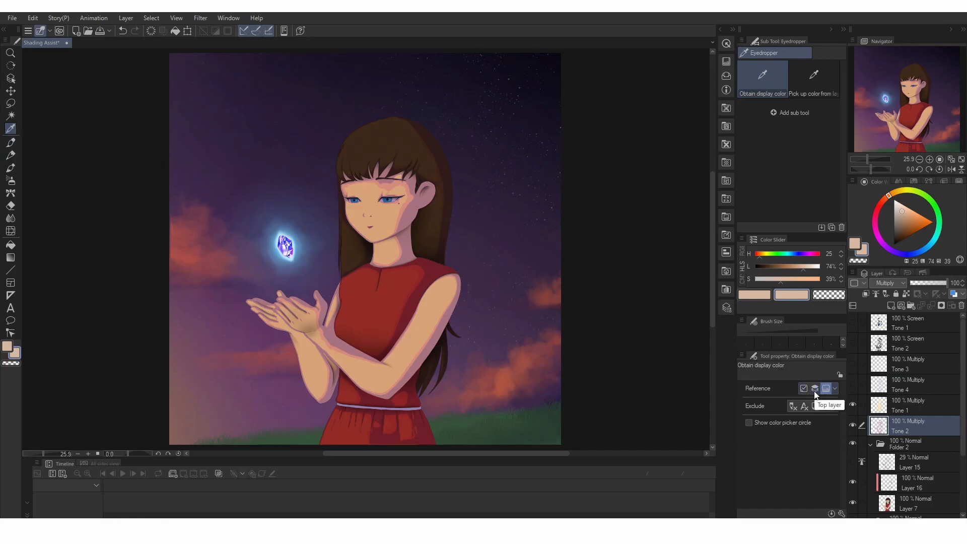
left_click(804, 388)
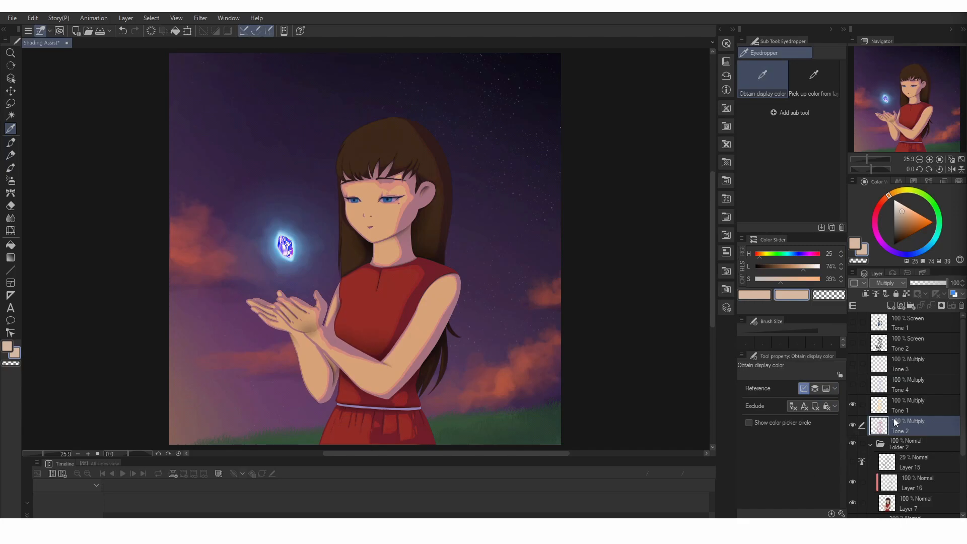
left_click(857, 283)
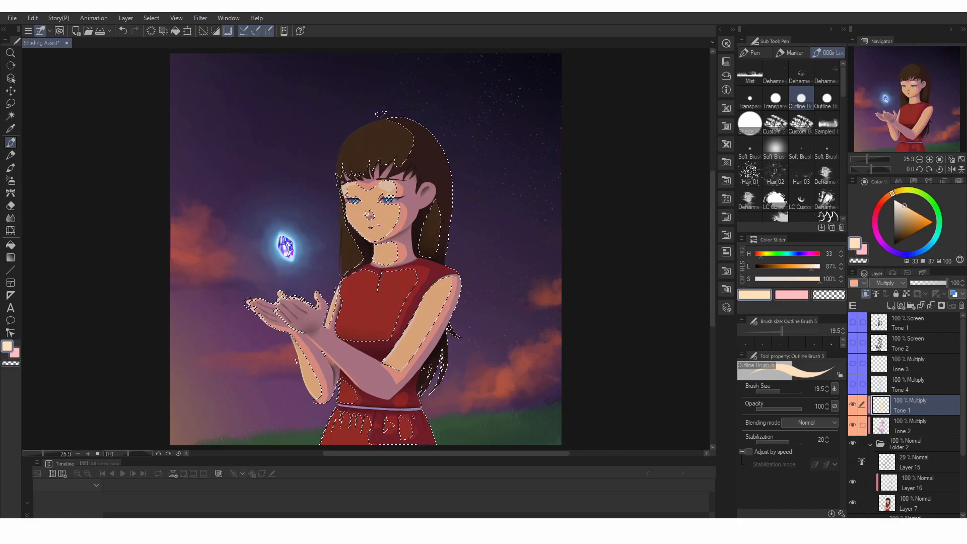
- Invert the Tone 1 shading selection with Ctrl+Shift+I
key("ctrl+shift+i")
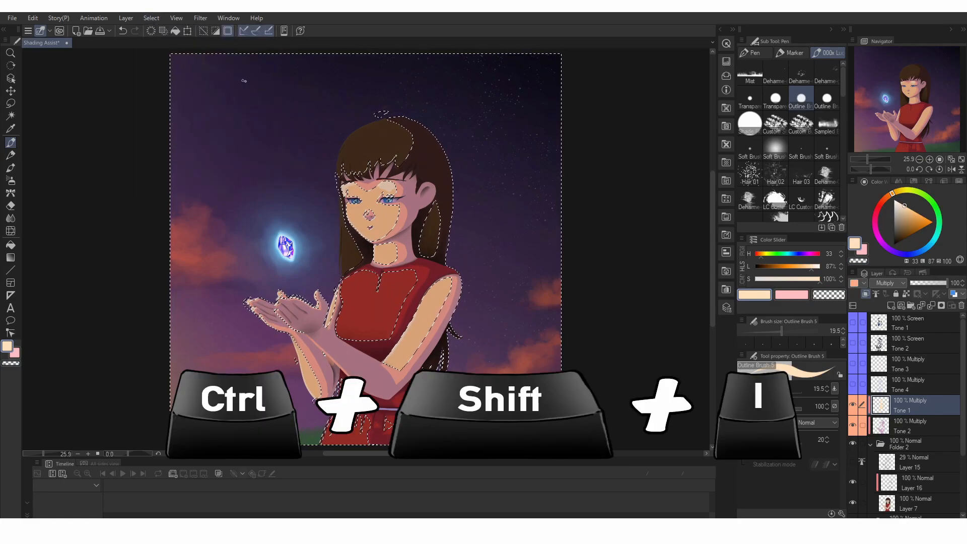
key("ctrl+shift+i")
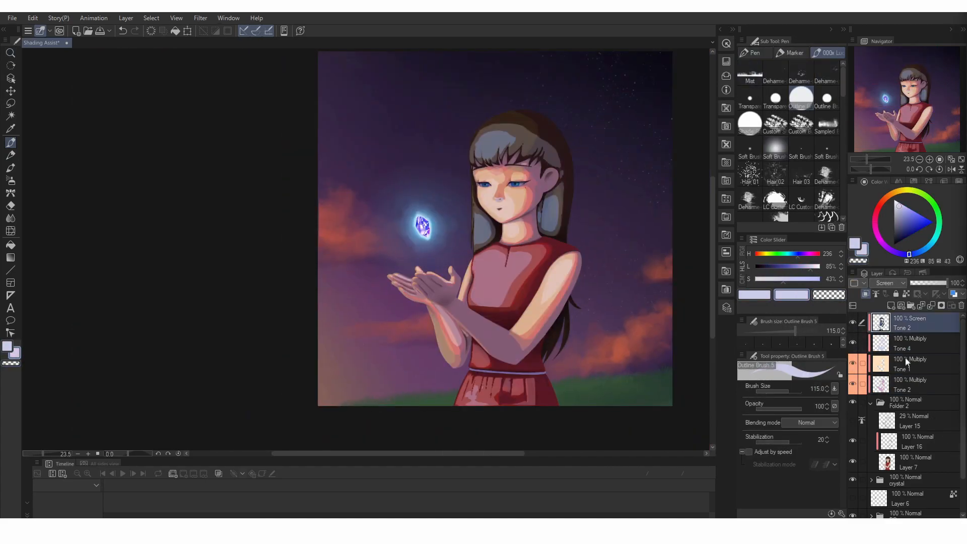
- Hide and reshow Tone 1 to compare the girl's shading with and without it
left_click(907, 364)
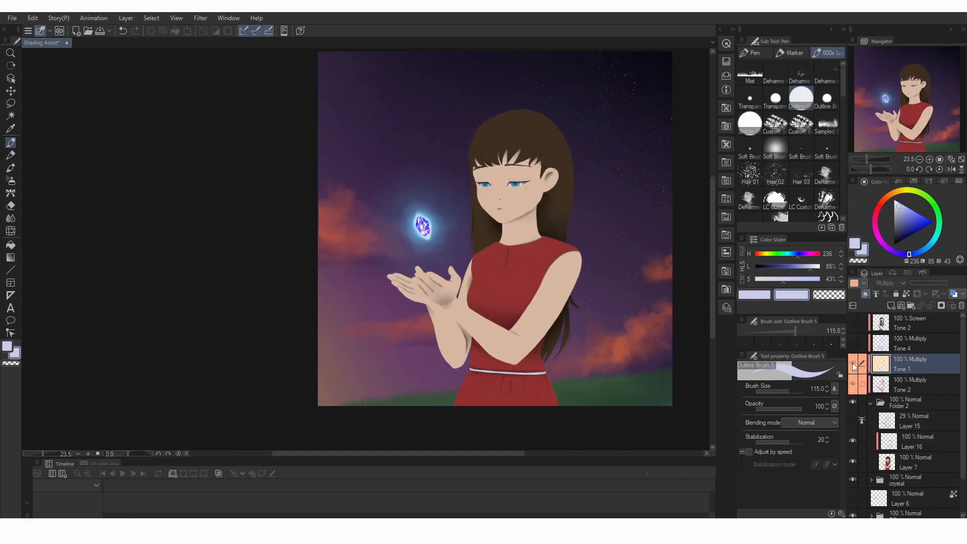
left_click(853, 325)
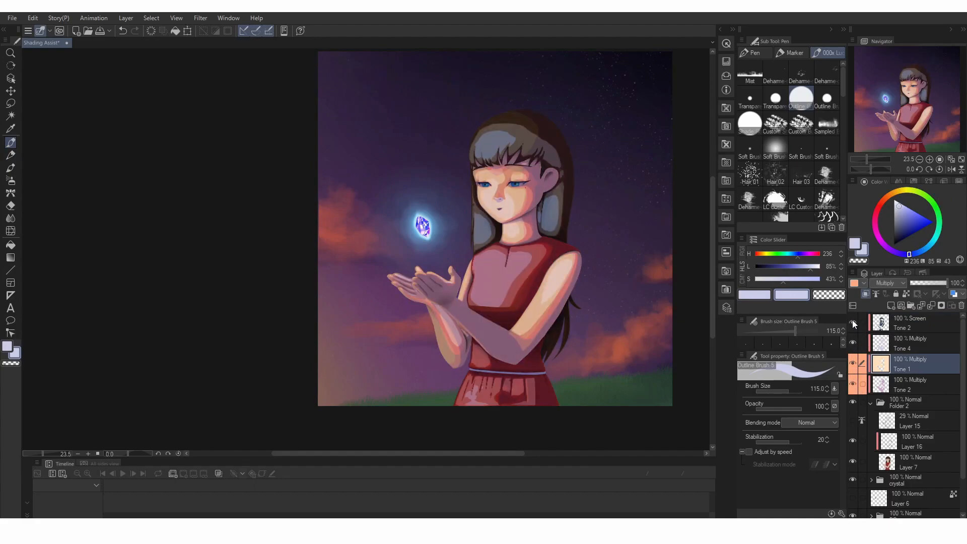
left_click(901, 321)
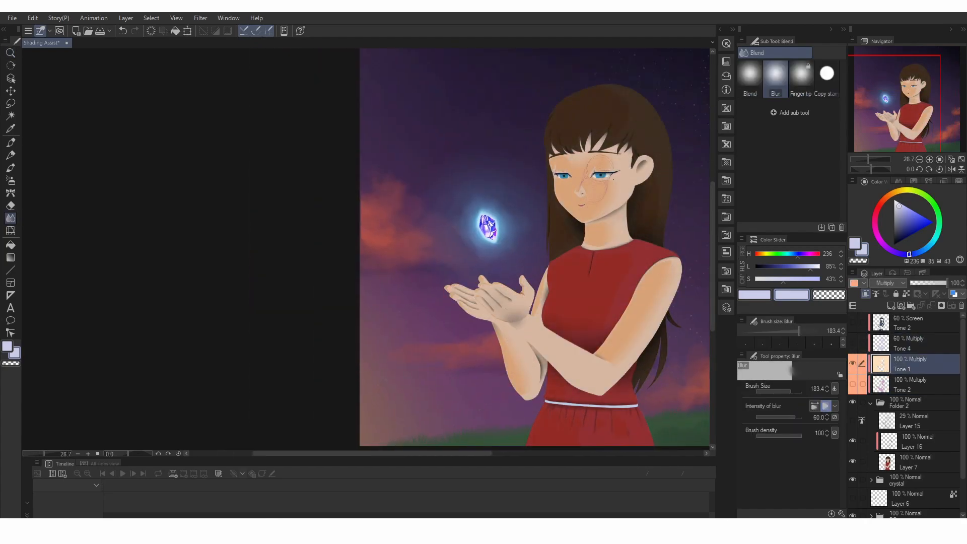
- Blur the girl's shading edges and confirm a brightening Tone Curve correction layer
left_click(907, 321)
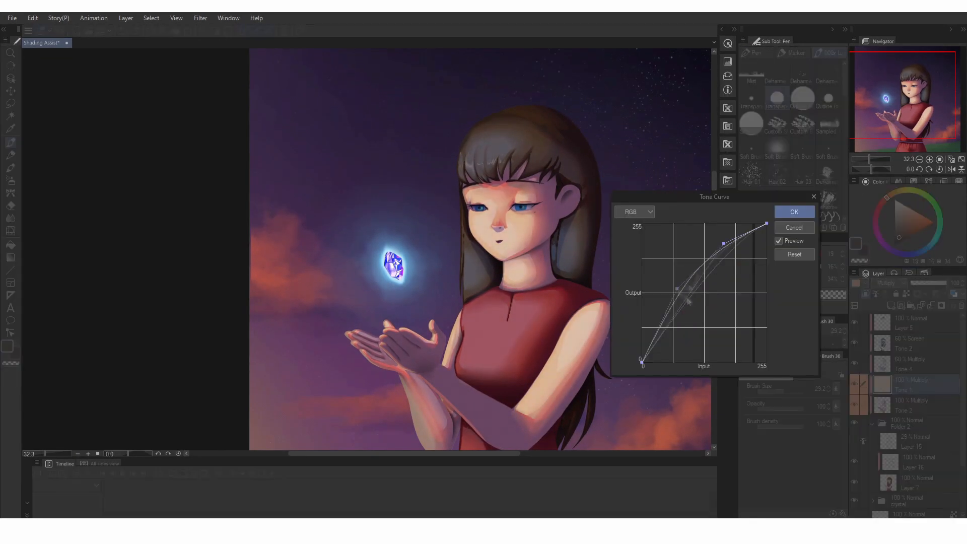
left_click(795, 212)
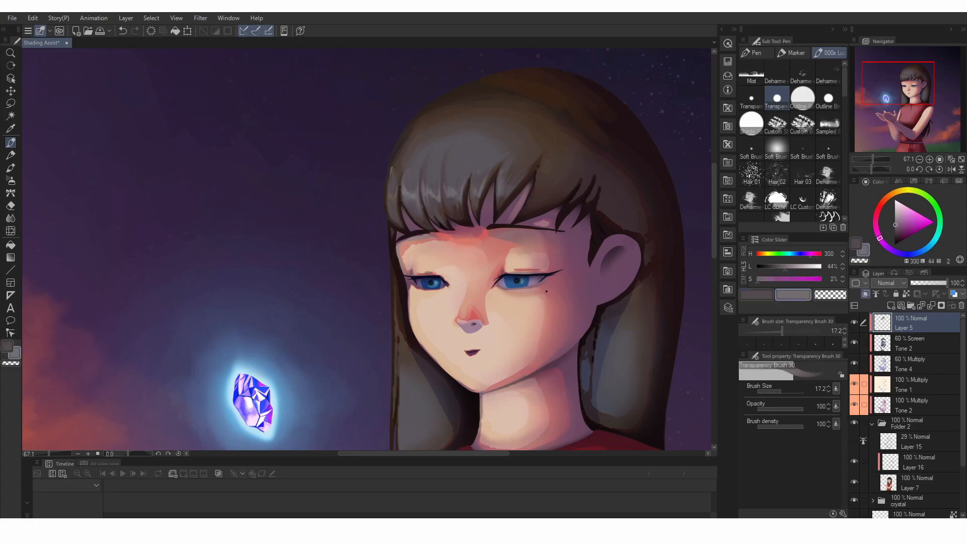